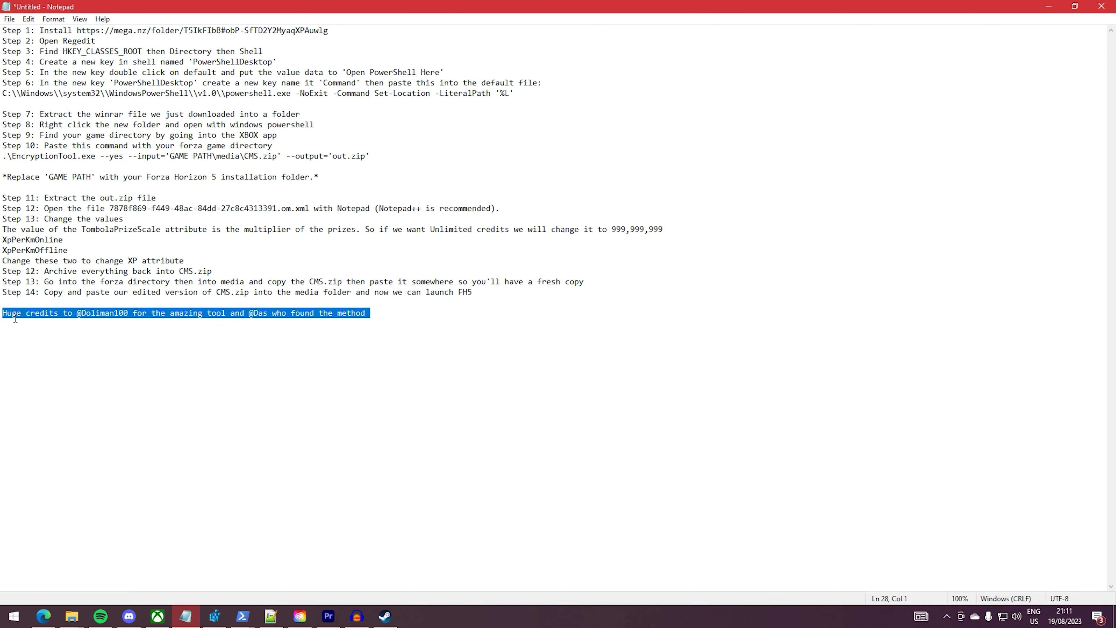
Step: Follow the Notepad guide's first steps and launch Registry Editor, reaching the admin permission prompt
{"action": "left_click", "coordinate": [114, 313]}
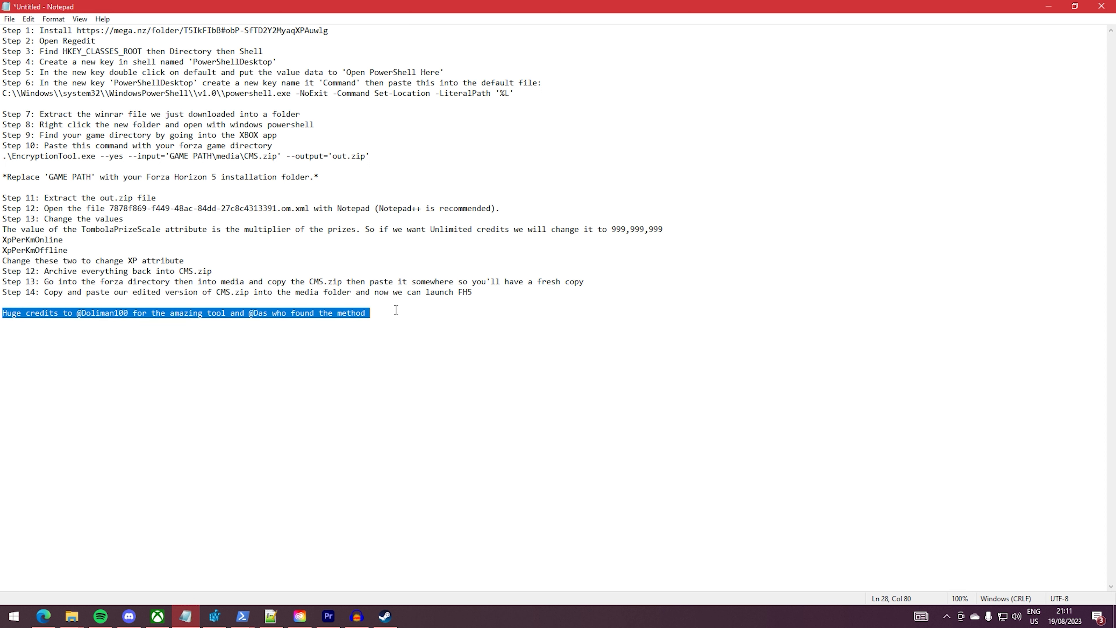
{"action": "mouse_move", "coordinate": [383, 314]}
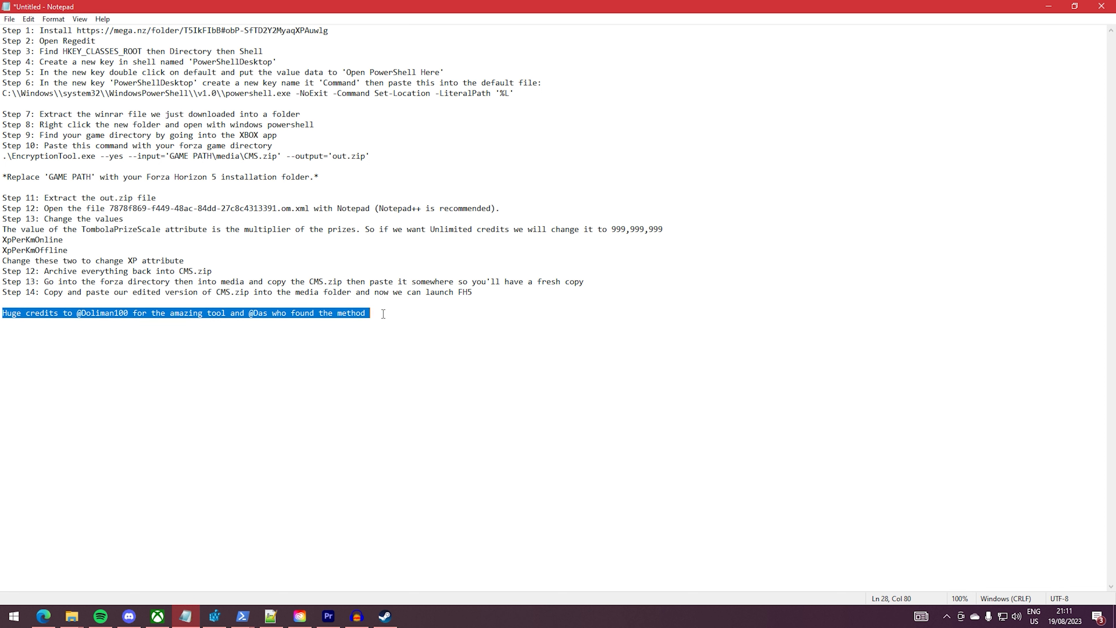
{"action": "left_click", "coordinate": [399, 314]}
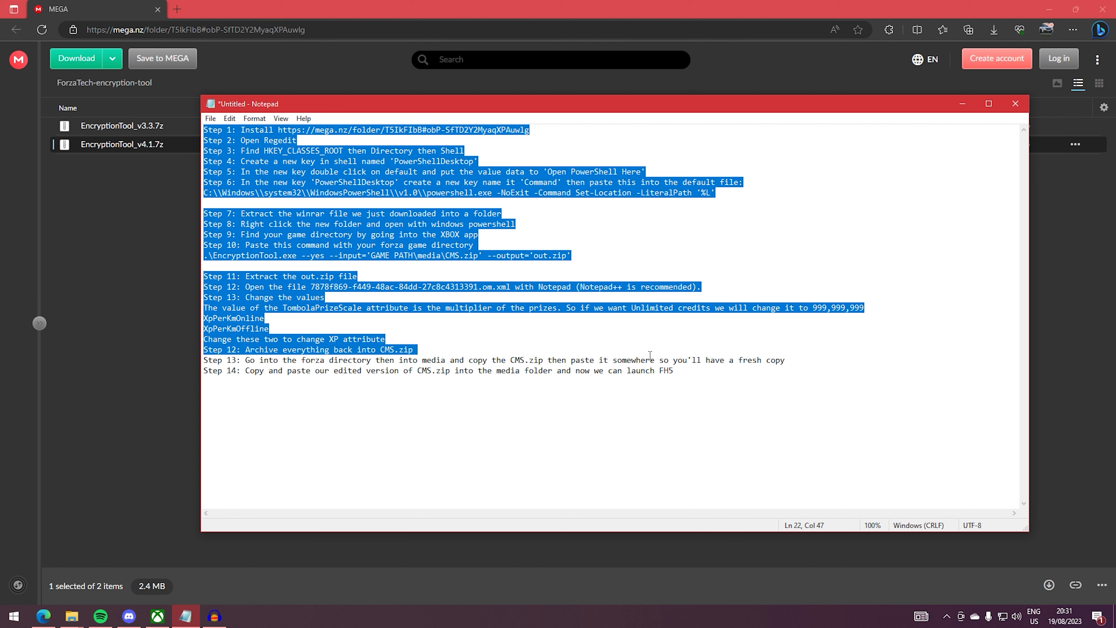
{"action": "left_click", "coordinate": [712, 380]}
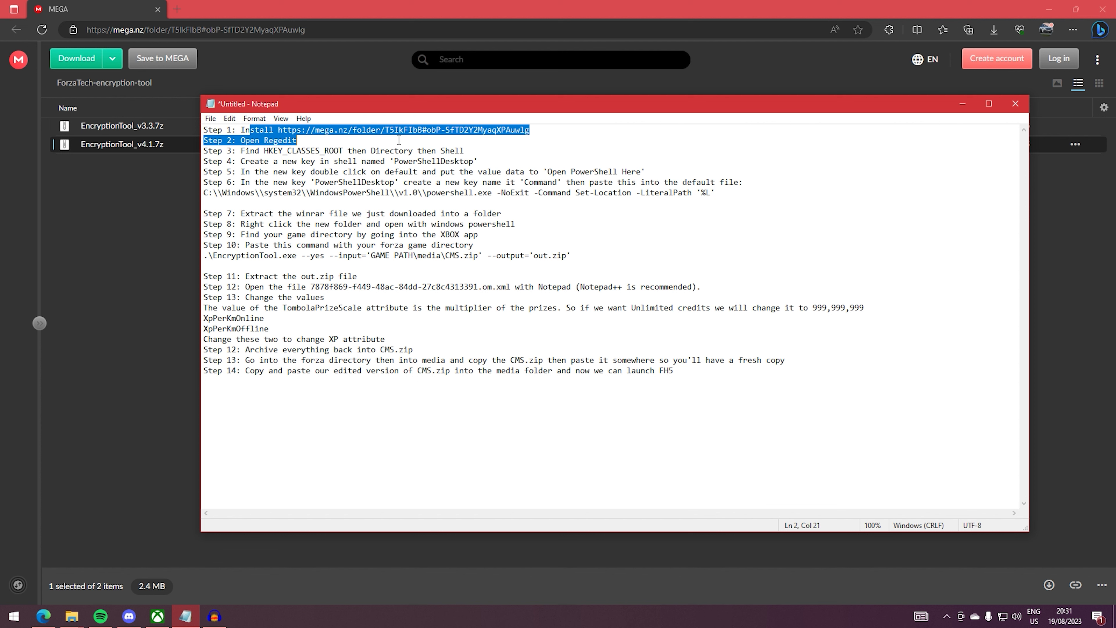
{"action": "left_click", "coordinate": [520, 130]}
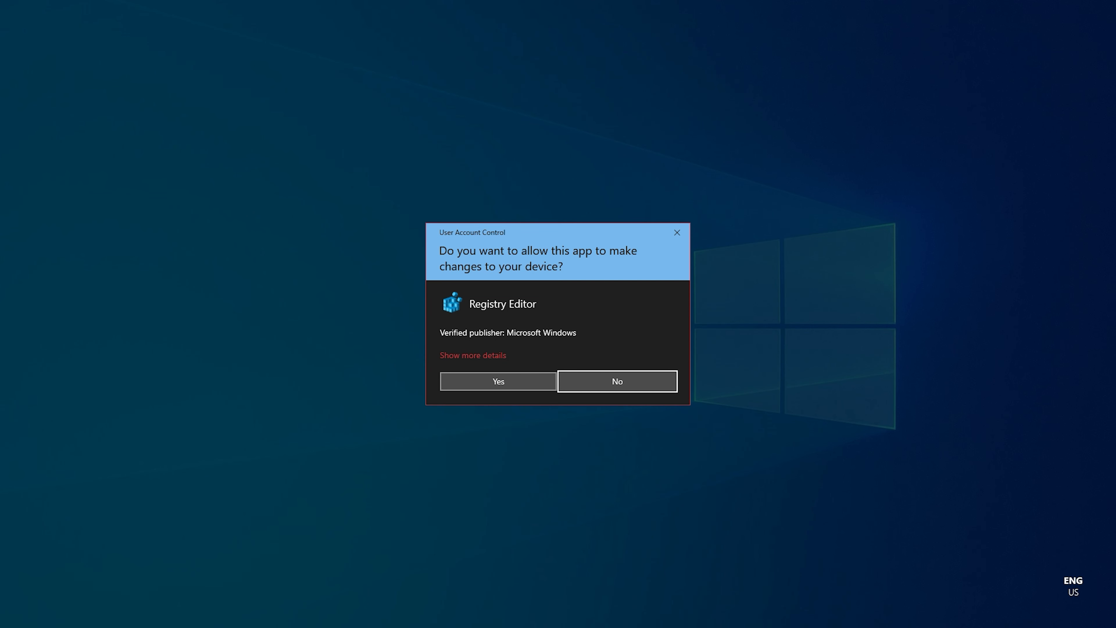
Step: Allow Registry Editor to run and navigate to HKEY_CLASSES_ROOT\Directory\shell, bringing up the key's actions
{"action": "left_click", "coordinate": [498, 381]}
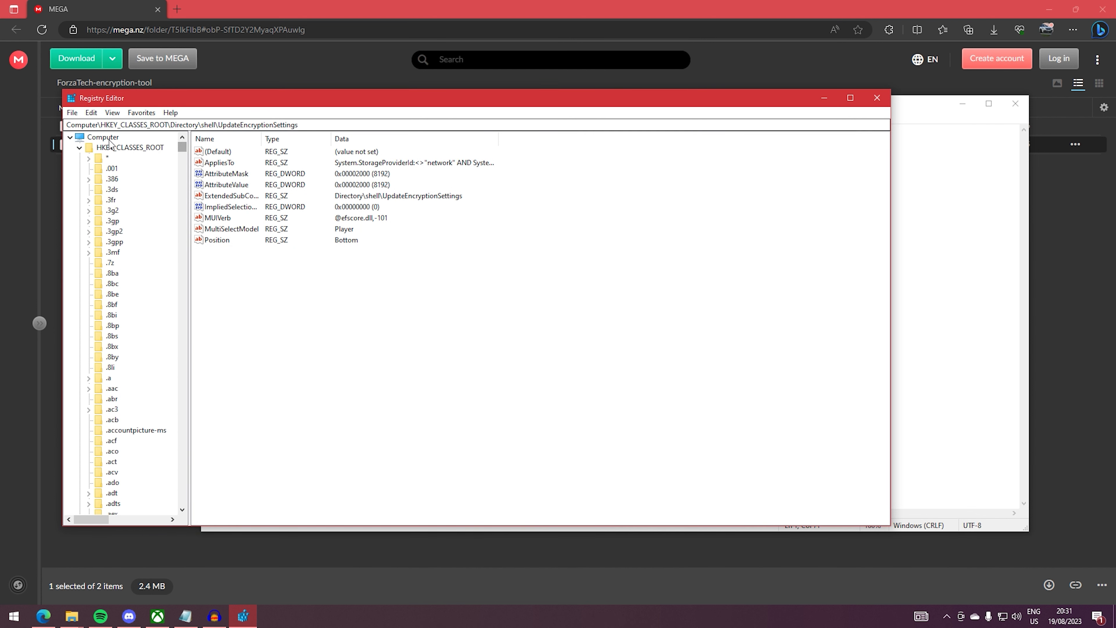
{"action": "left_click", "coordinate": [130, 147]}
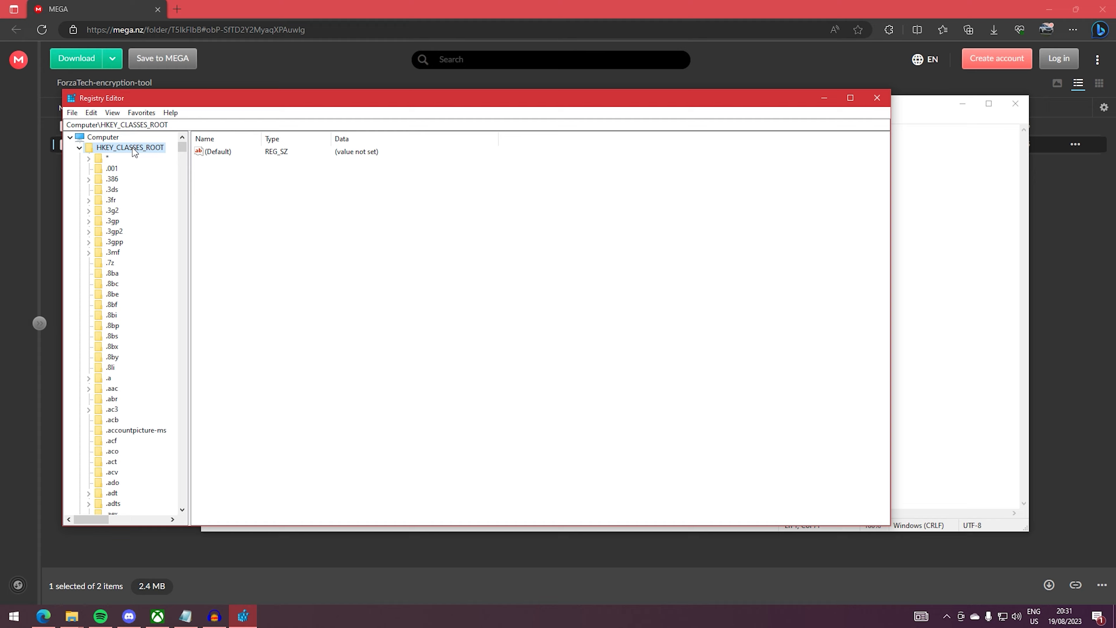
{"action": "scroll", "scroll_direction": "down", "scroll_amount": 3}
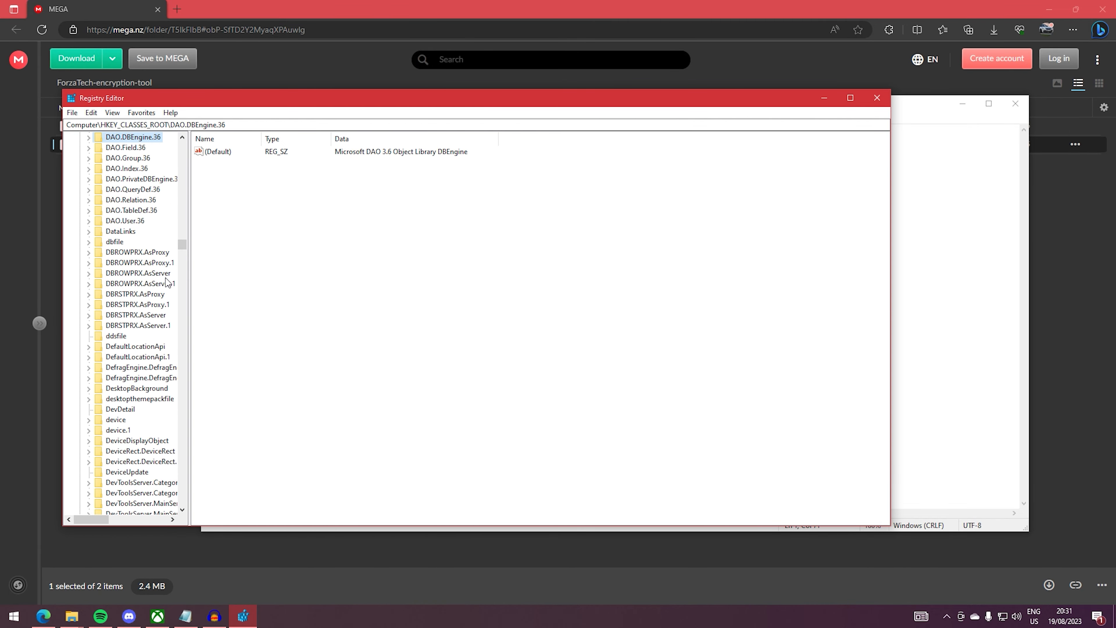
{"action": "left_click", "coordinate": [120, 241]}
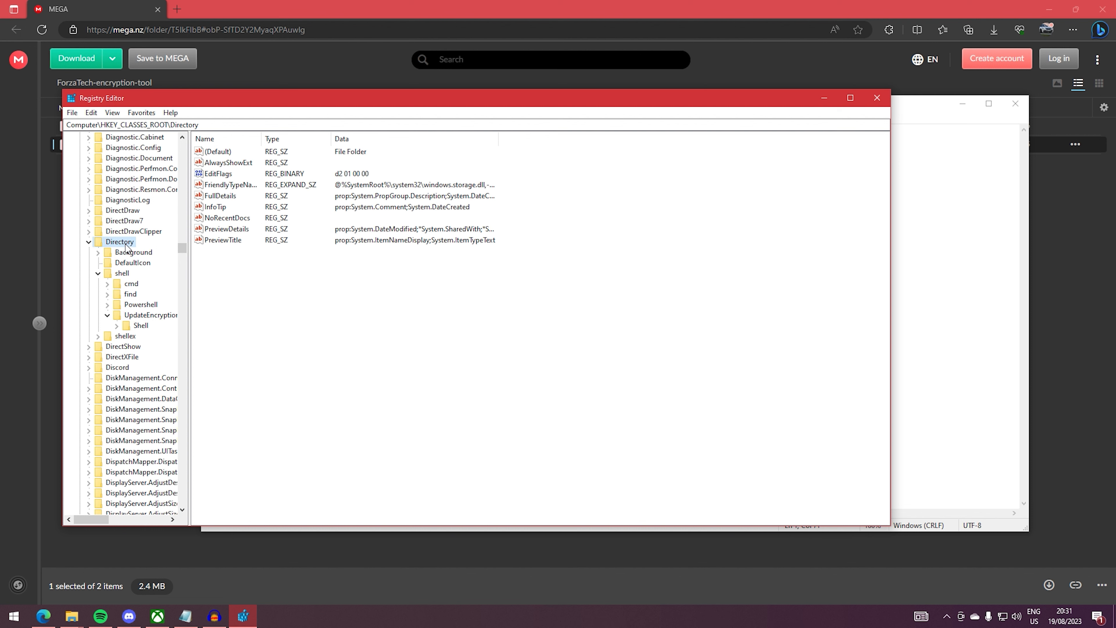
{"action": "left_click", "coordinate": [121, 273]}
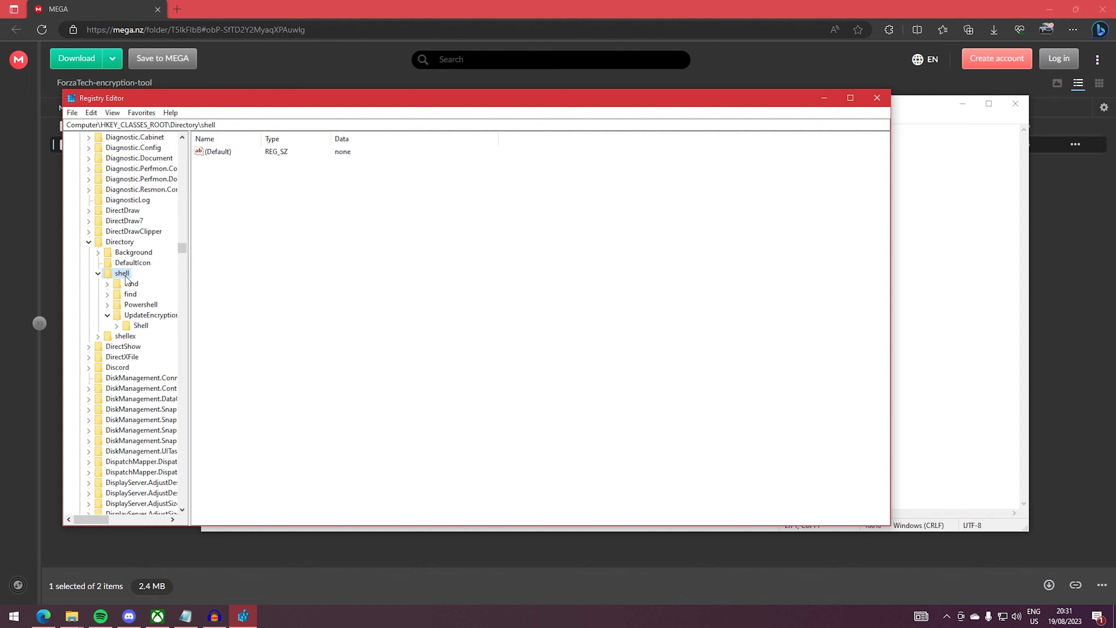
{"action": "right_click", "coordinate": [122, 273]}
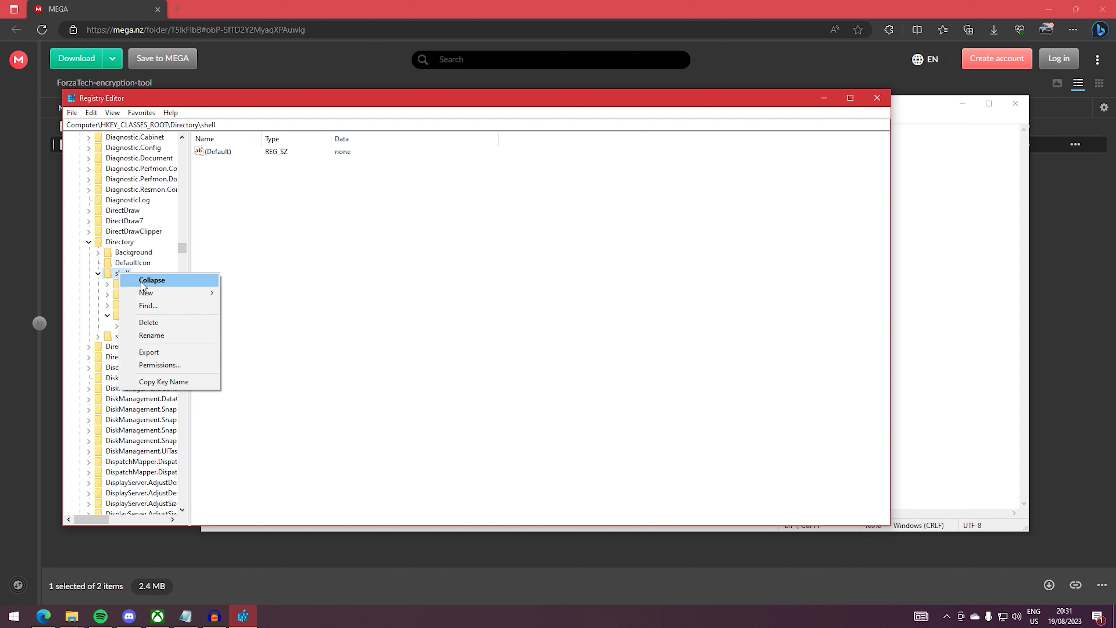
Step: Create a PowerShellDesktop key under shell with default value 'Open PowerShell Here'
{"action": "left_click", "coordinate": [146, 292]}
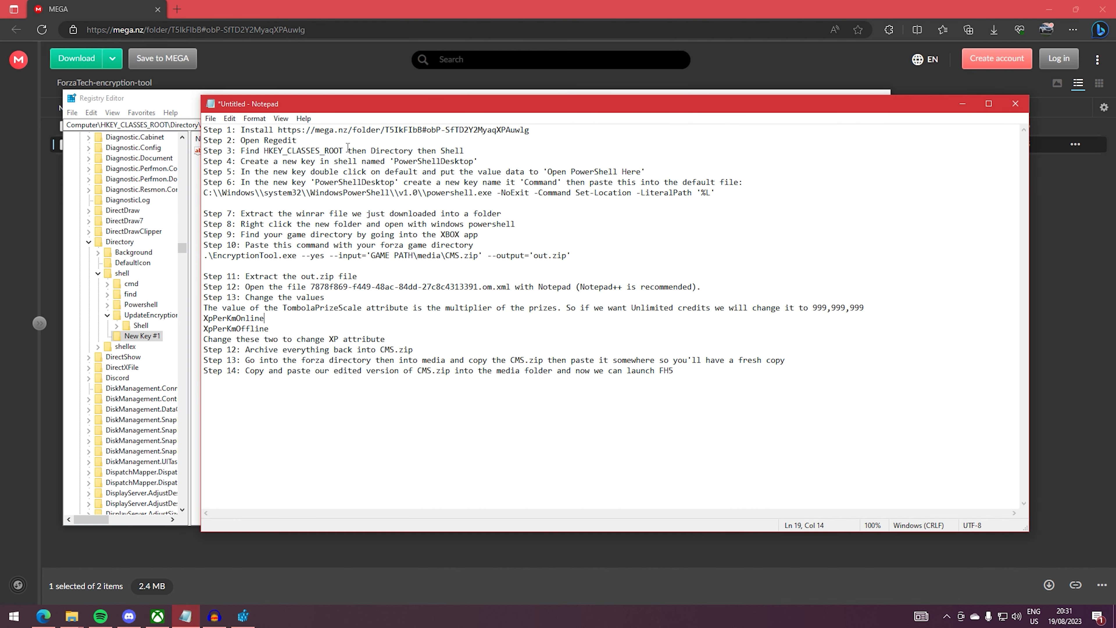
{"action": "left_click", "coordinate": [472, 161]}
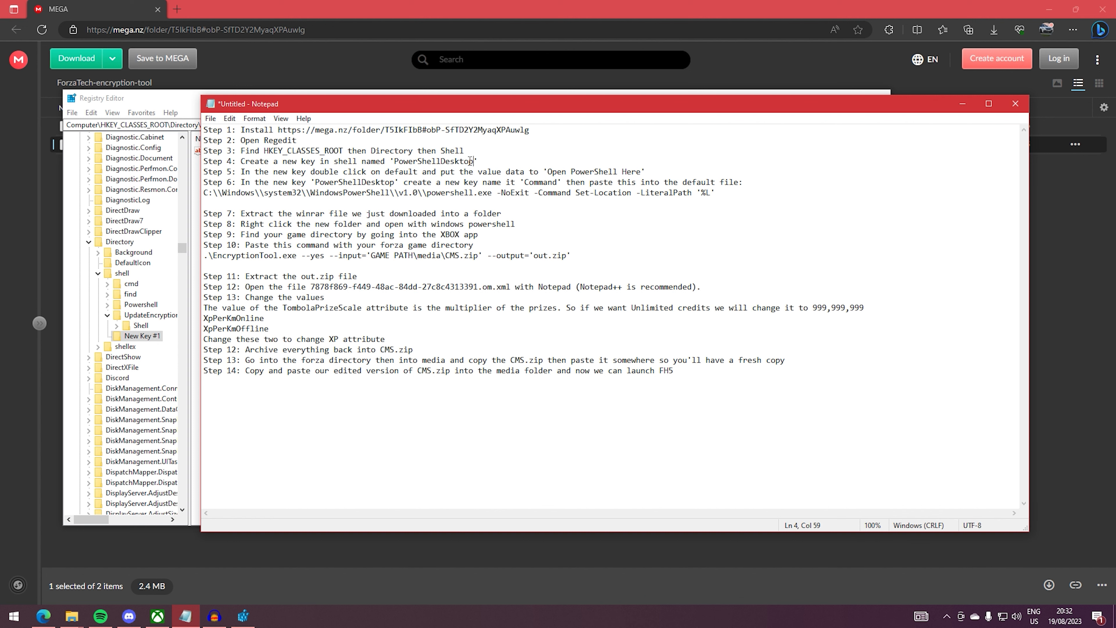
{"action": "double_click", "coordinate": [434, 161]}
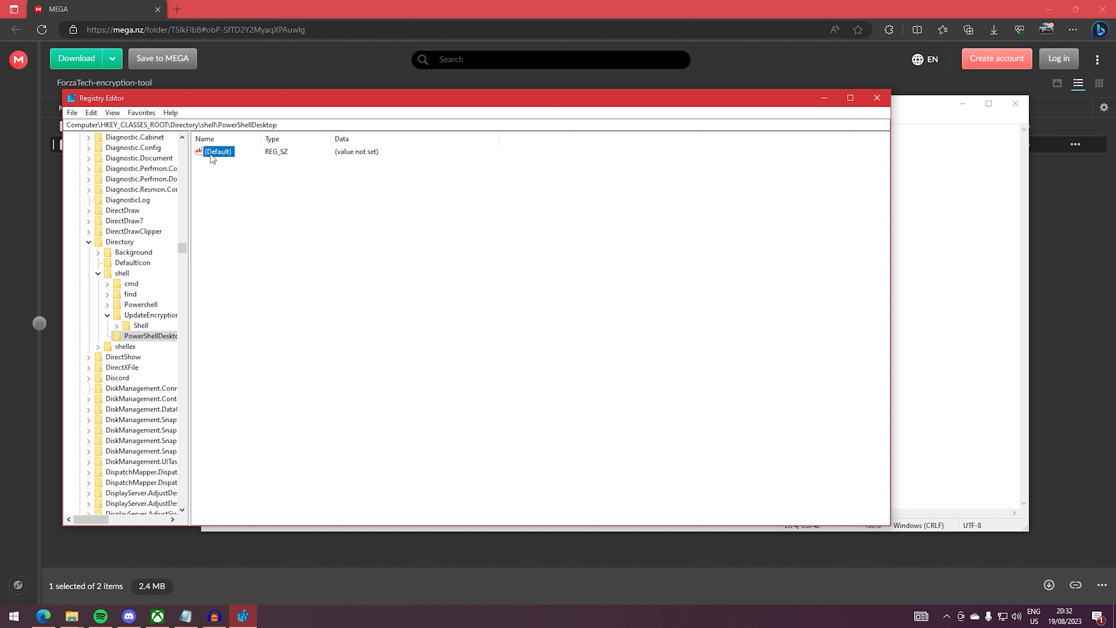
{"action": "double_click", "coordinate": [218, 151]}
{"action": "type", "text": "Open PowerShell Here"}
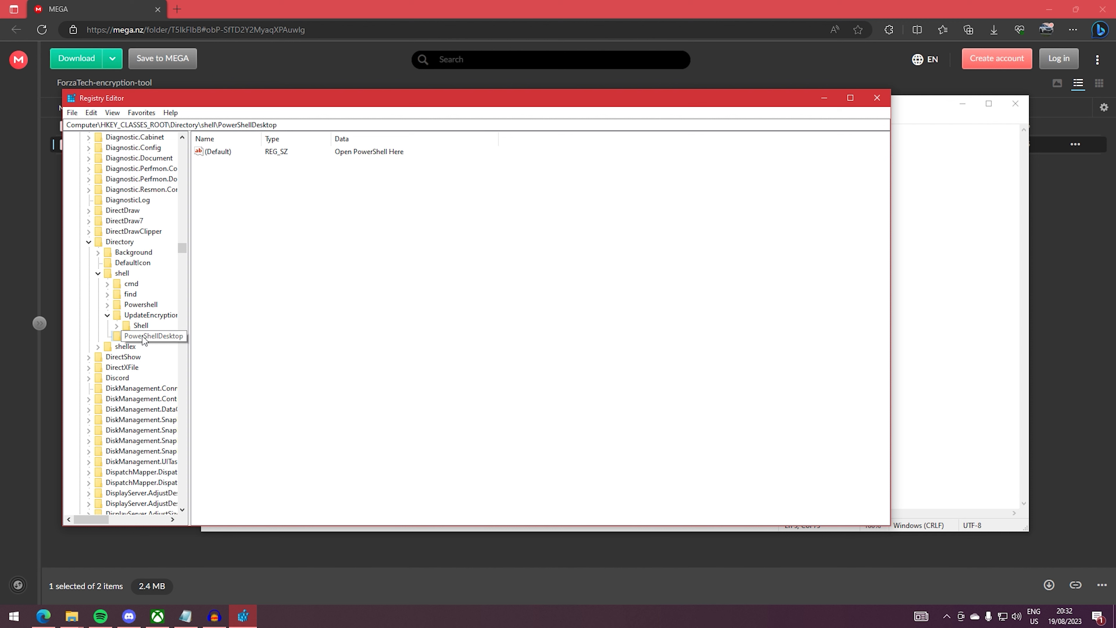
Step: Create a Command subkey under PowerShellDesktop holding the powershell.exe launch command
{"action": "right_click", "coordinate": [152, 336]}
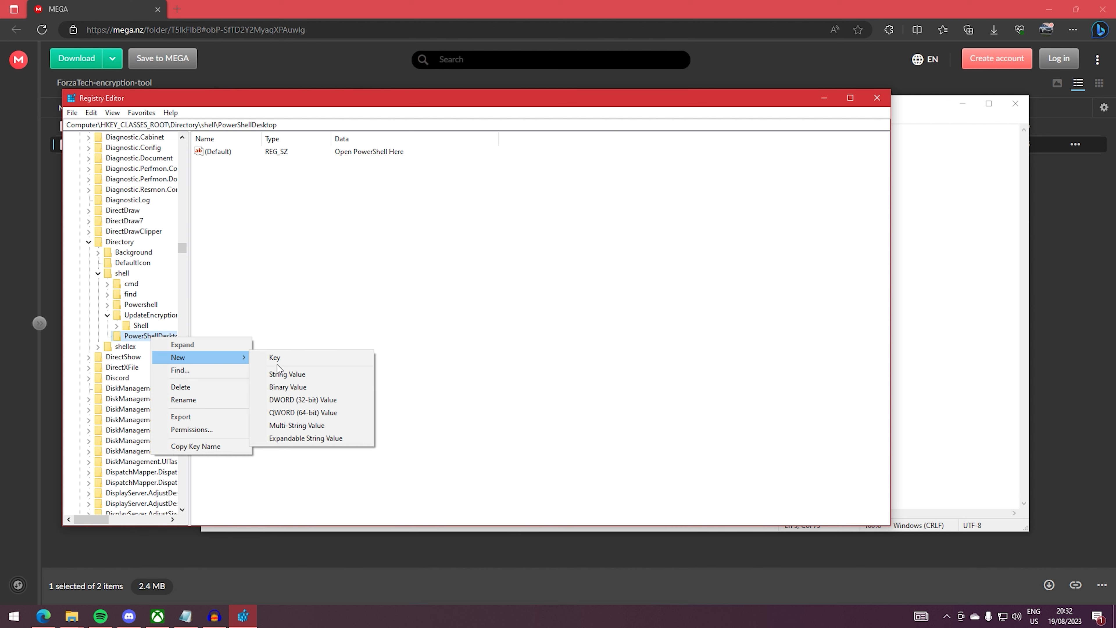
{"action": "left_click", "coordinate": [275, 358]}
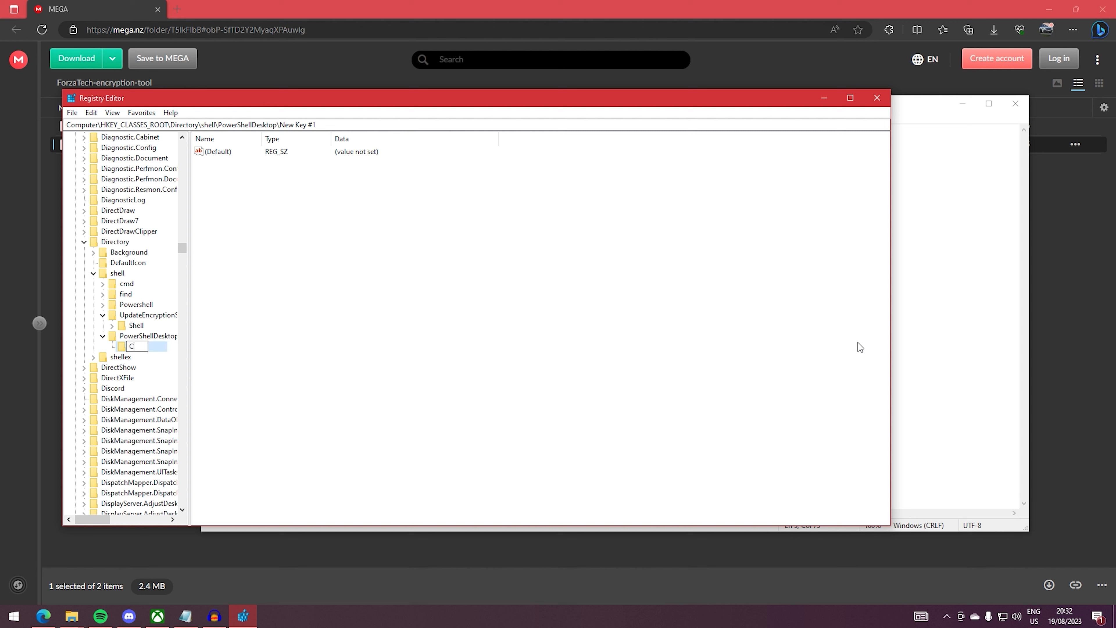
{"action": "type", "text": "Command"}
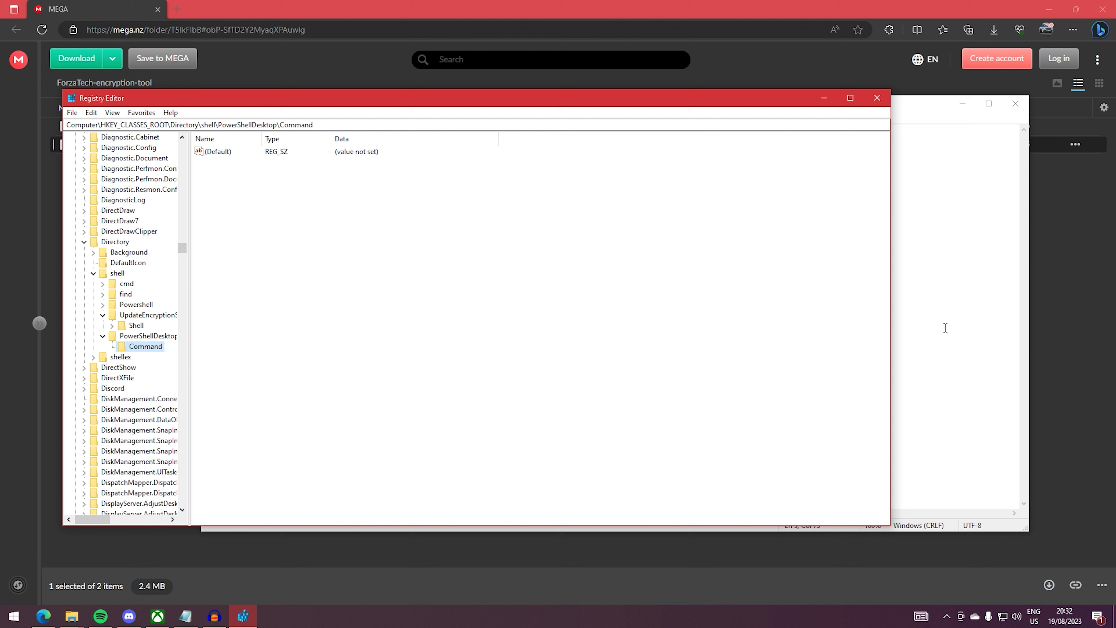
{"action": "left_click", "coordinate": [184, 616]}
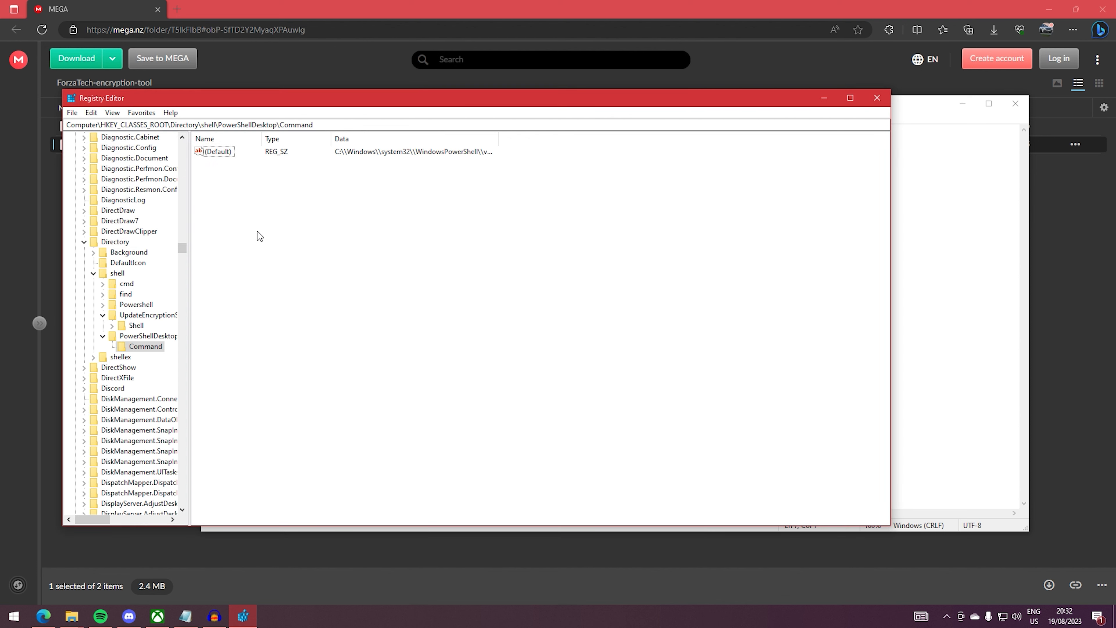
{"action": "mouse_move", "coordinate": [150, 357]}
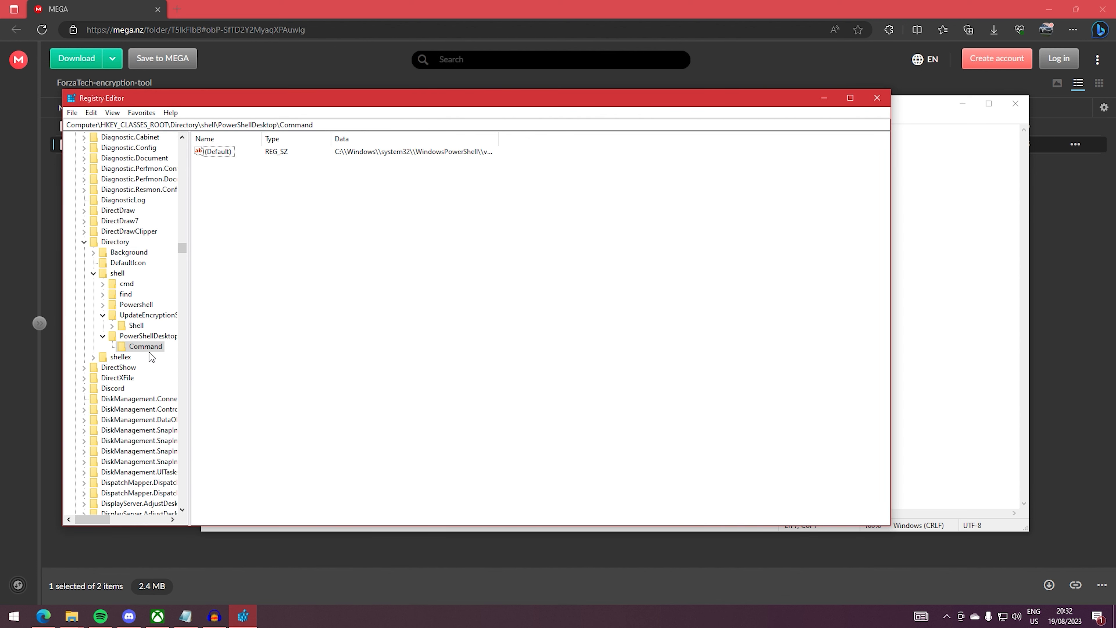
{"action": "mouse_move", "coordinate": [70, 615]}
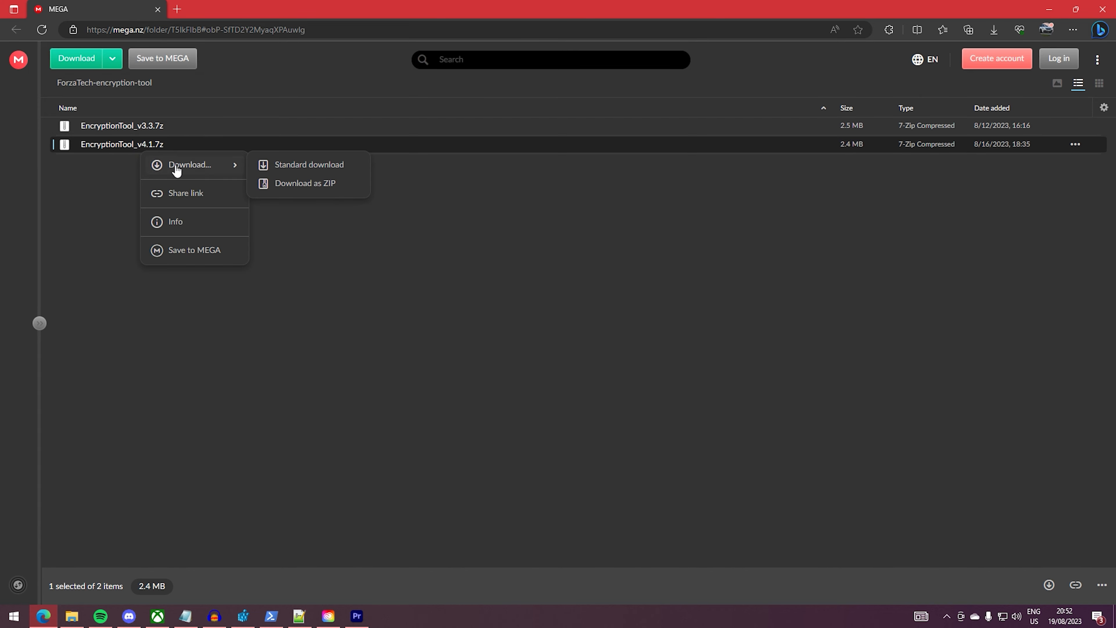
Step: Download EncryptionTool_v4.1 as a ZIP into Desktop\fh5\ET and extract it there
{"action": "left_click", "coordinate": [139, 518]}
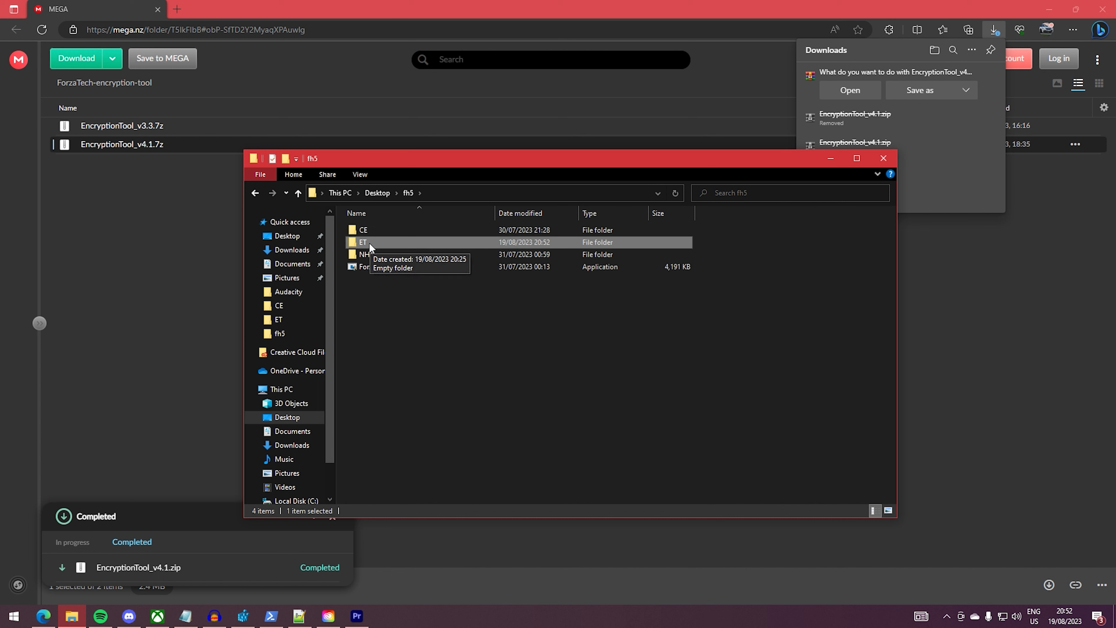
{"action": "double_click", "coordinate": [362, 242]}
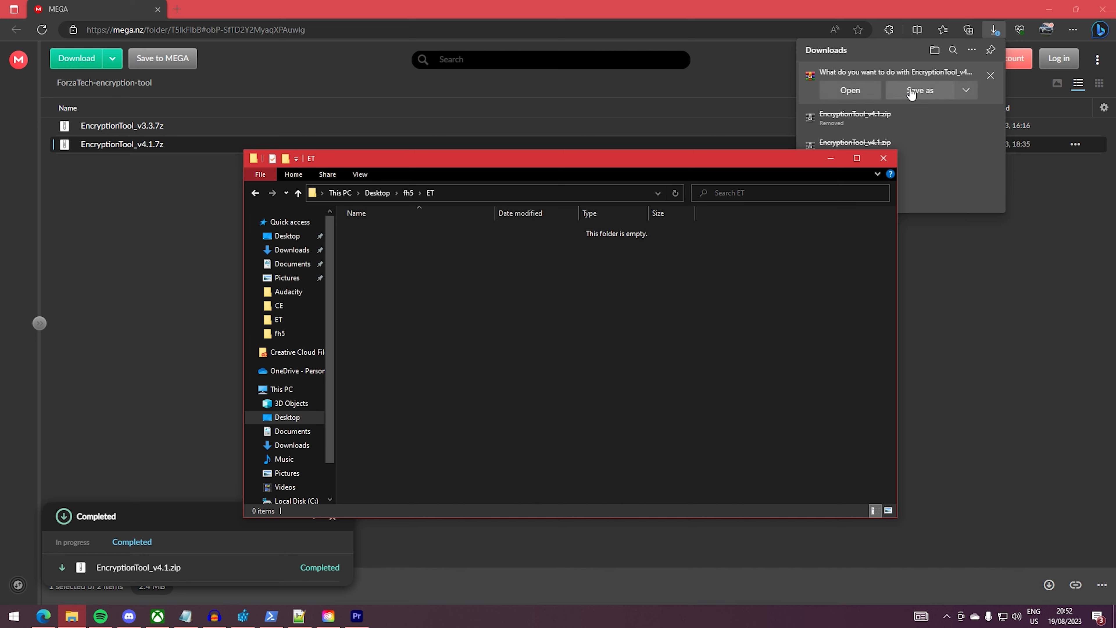
{"action": "left_click", "coordinate": [920, 89]}
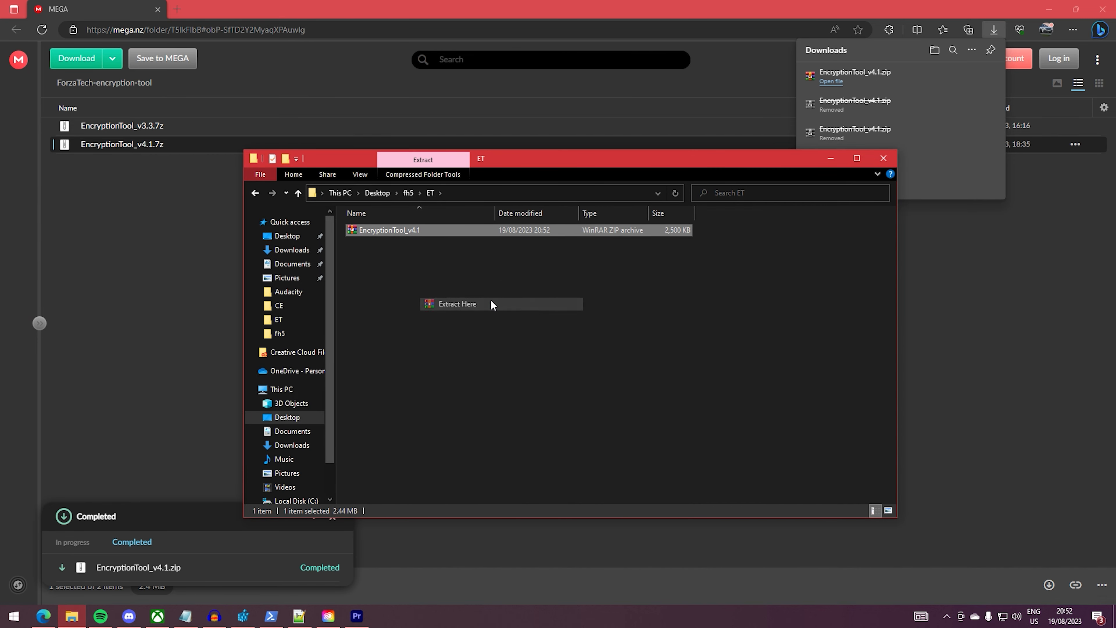
{"action": "left_click", "coordinate": [456, 304]}
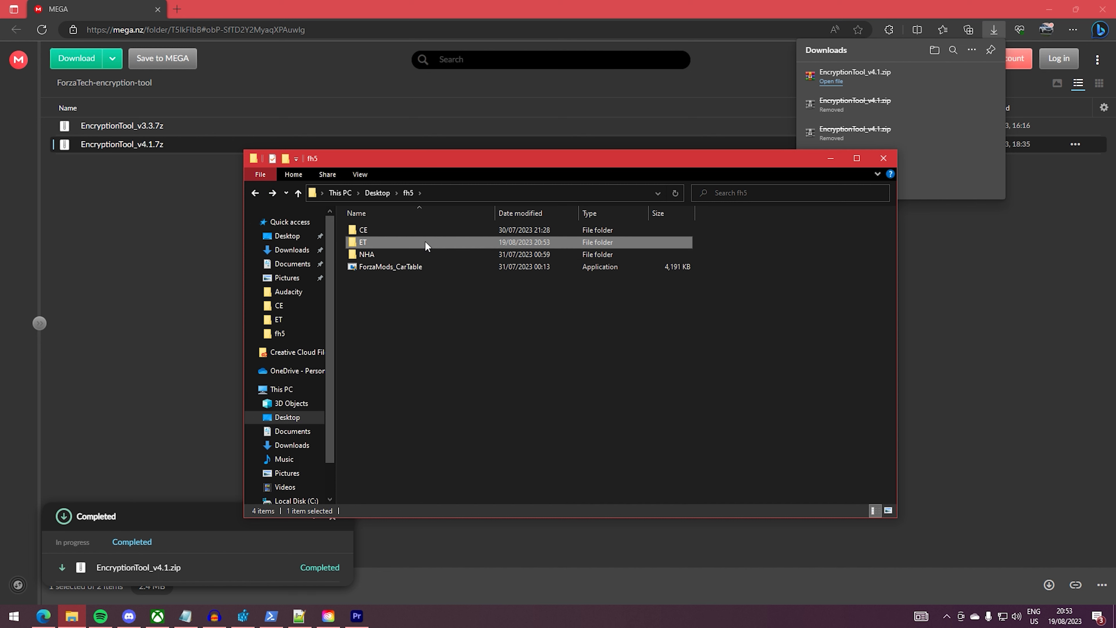
Step: Use the ET folder's new 'Open PowerShell Here' entry to get a PowerShell window in that folder
{"action": "right_click", "coordinate": [363, 241]}
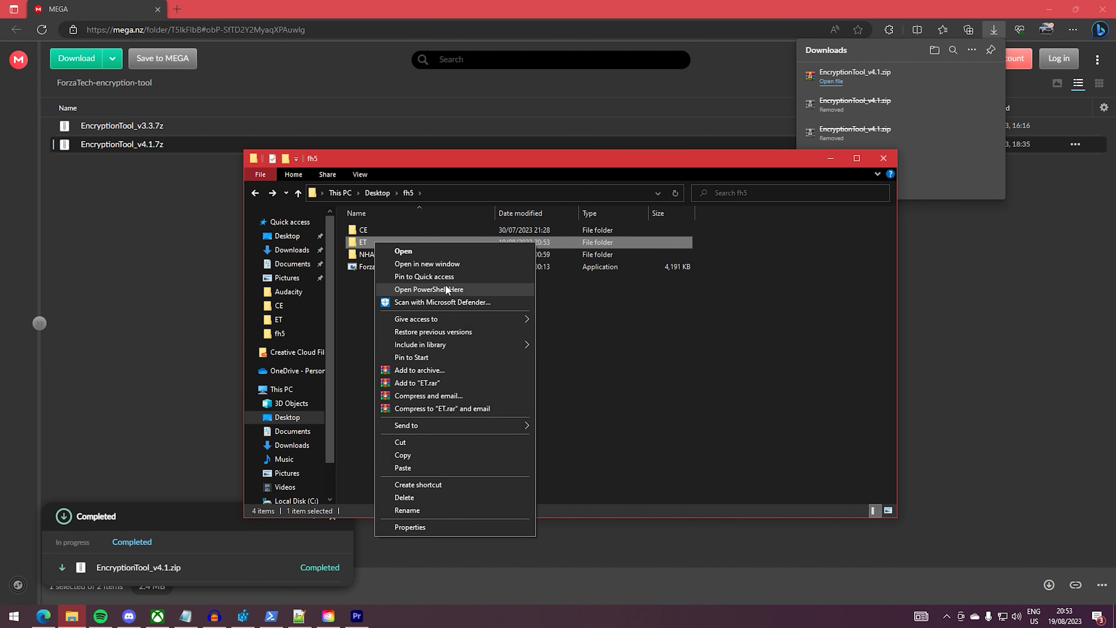
{"action": "left_click", "coordinate": [429, 289]}
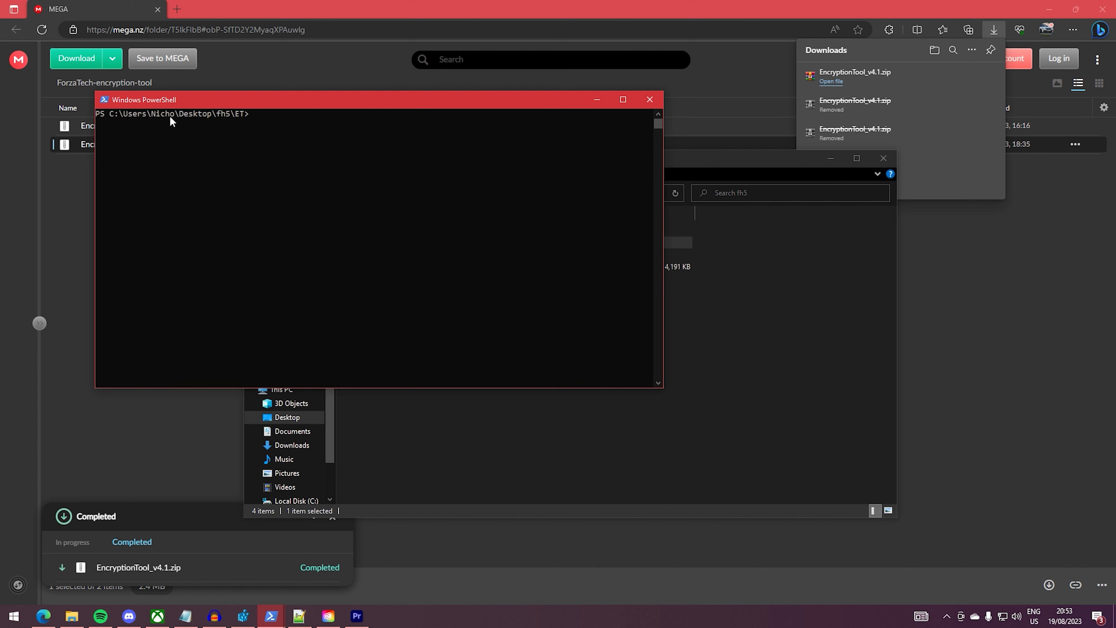
{"action": "mouse_move", "coordinate": [237, 277]}
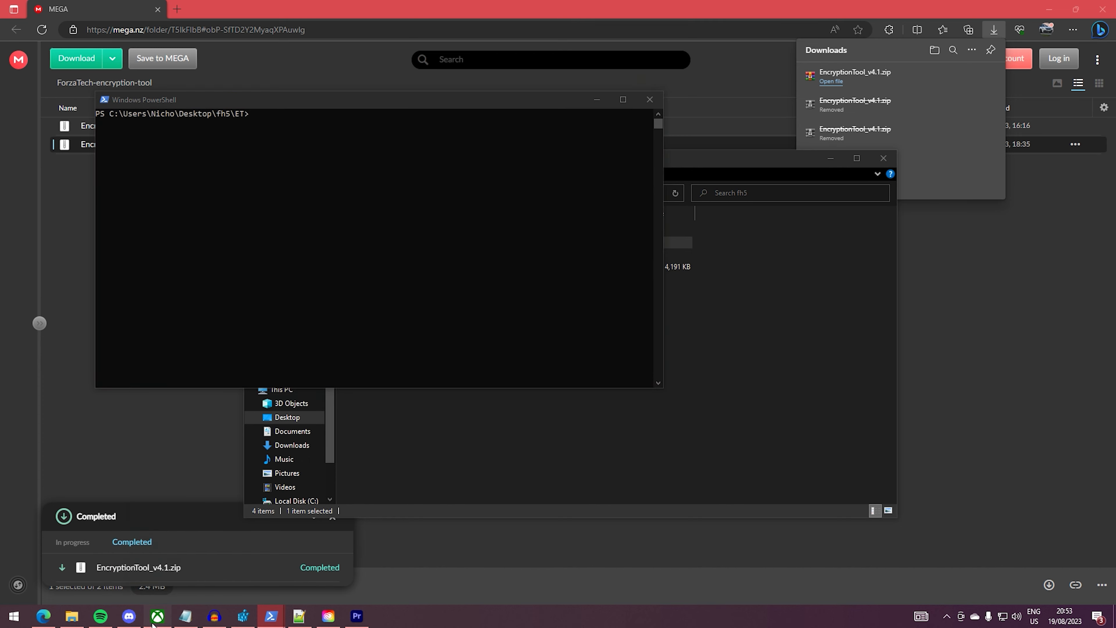
Step: From the Xbox app's Manage > Files for Forza Horizon 5, browse to the C:\XboxGames install folder
{"action": "left_click", "coordinate": [156, 617]}
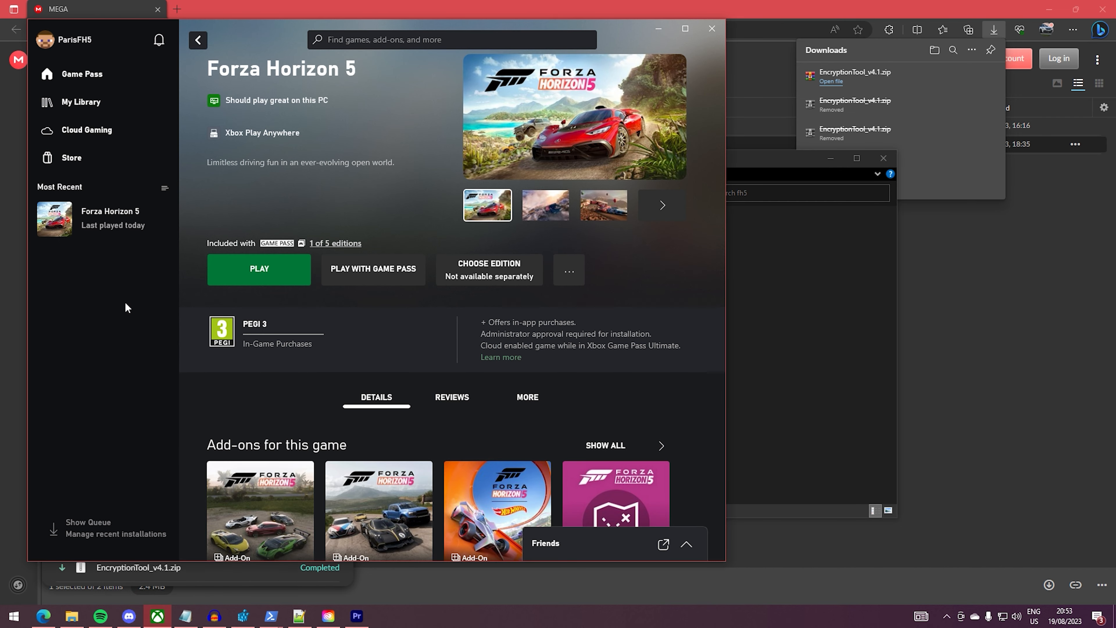
{"action": "mouse_move", "coordinate": [123, 321]}
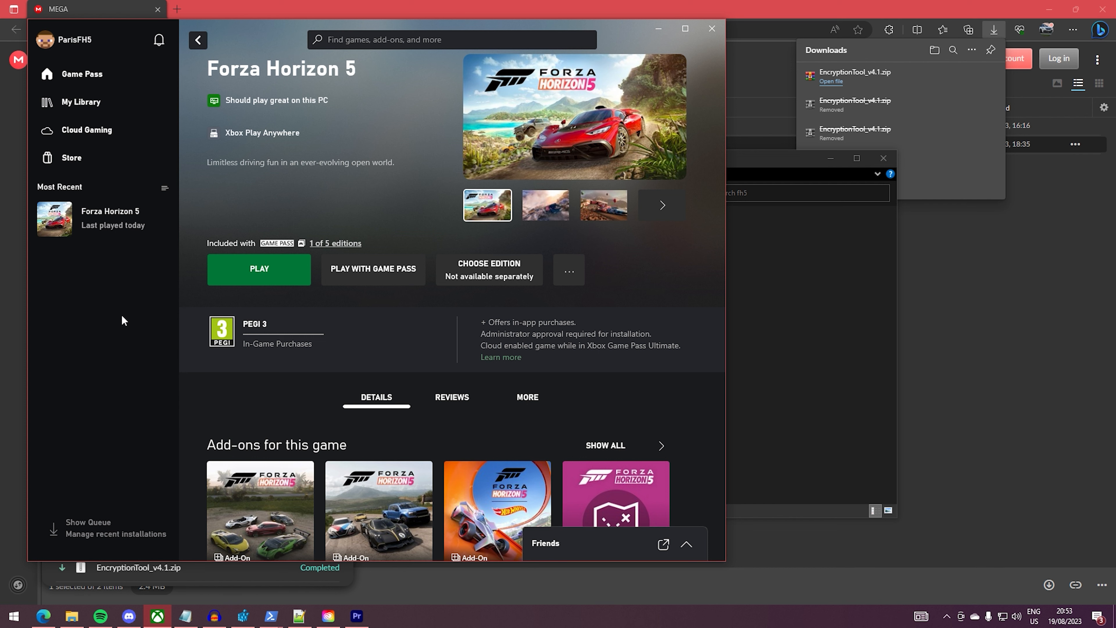
{"action": "mouse_move", "coordinate": [102, 218]}
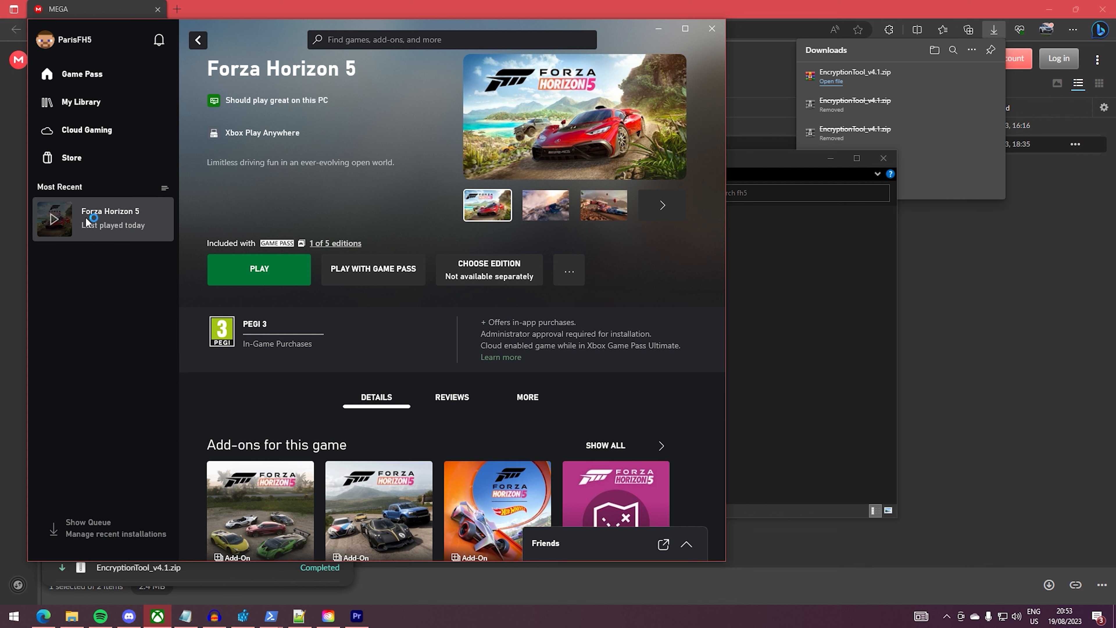
{"action": "mouse_move", "coordinate": [32, 214]}
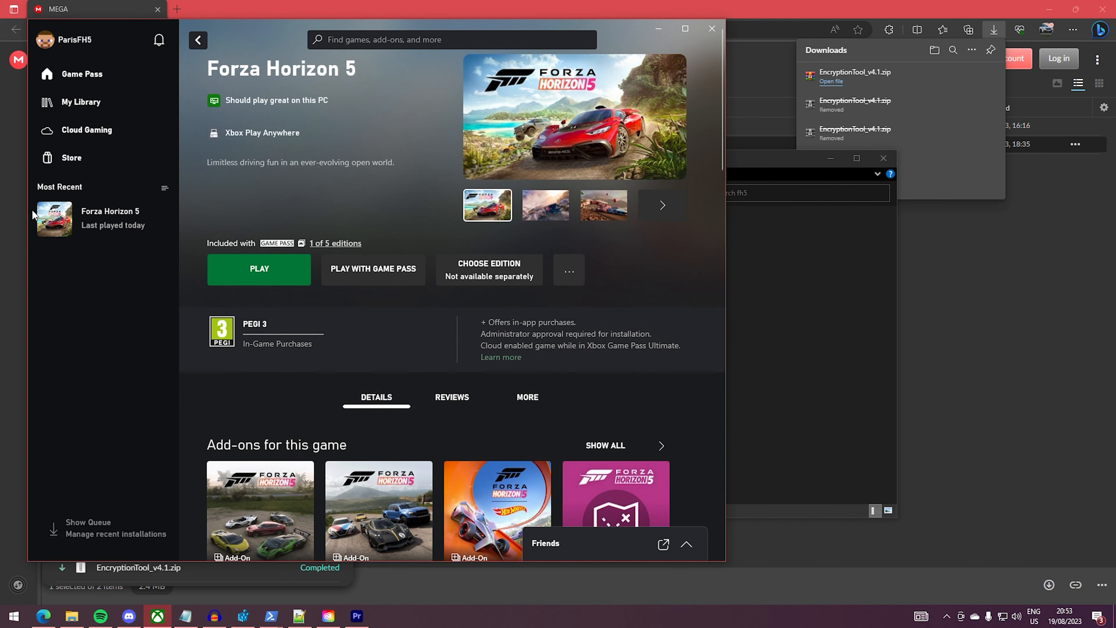
{"action": "left_click", "coordinate": [568, 270]}
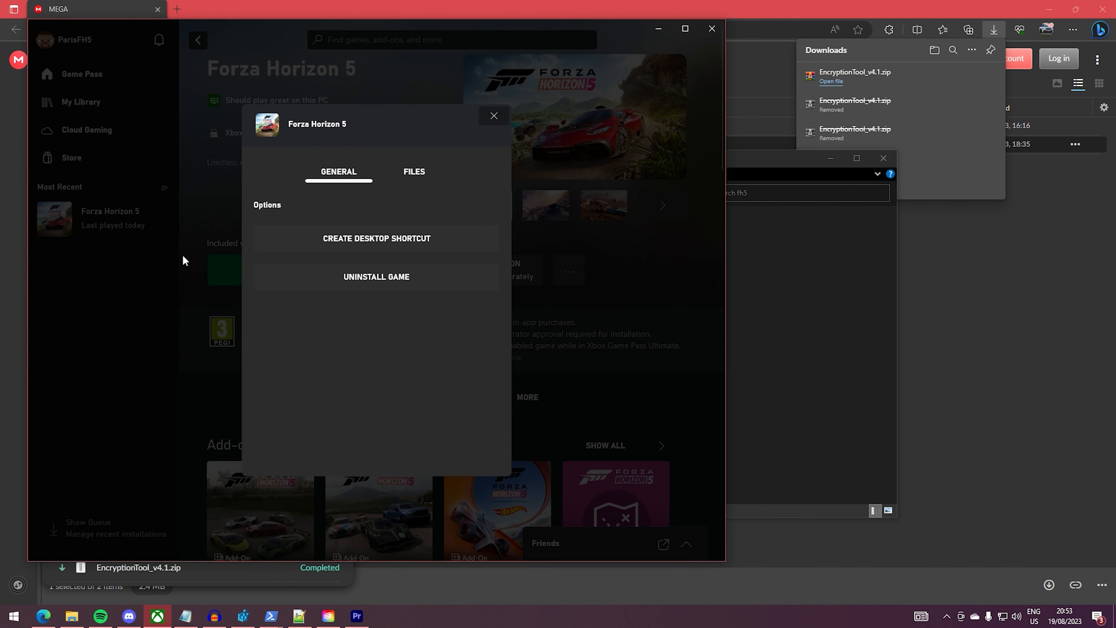
{"action": "left_click", "coordinate": [413, 172]}
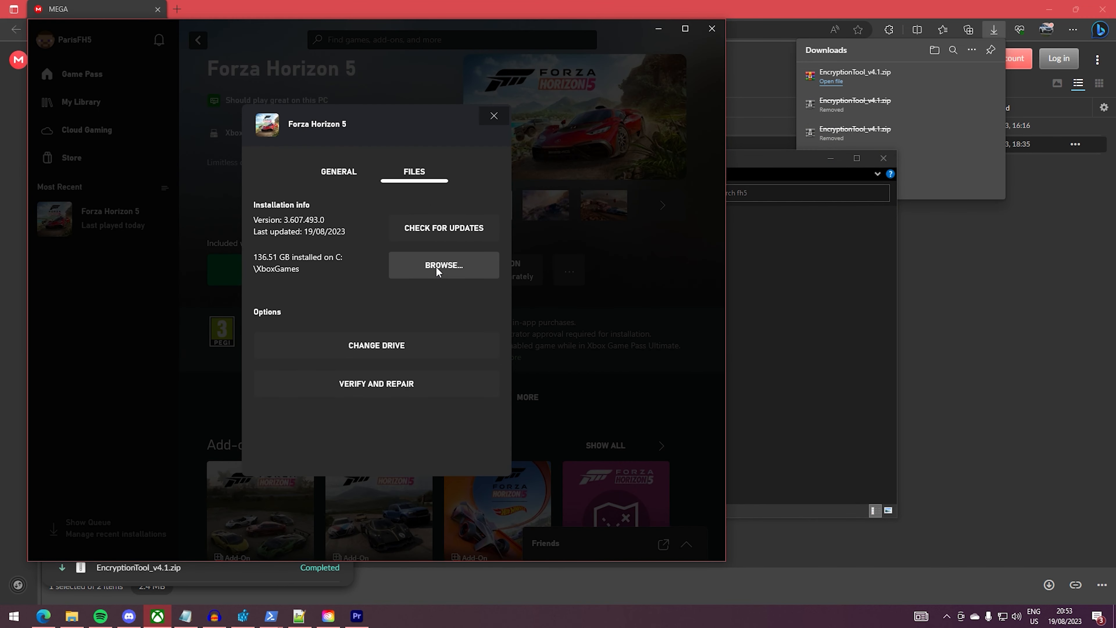
{"action": "left_click", "coordinate": [443, 269]}
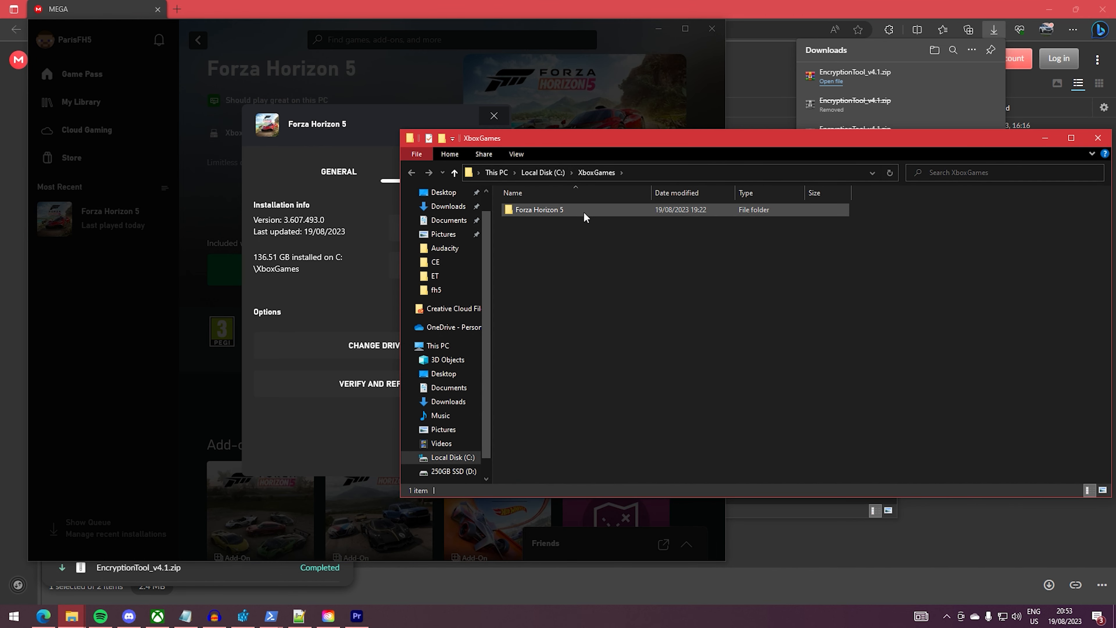
Step: Go into Forza Horizon 5\Content so the full Content path is available
{"action": "double_click", "coordinate": [539, 209]}
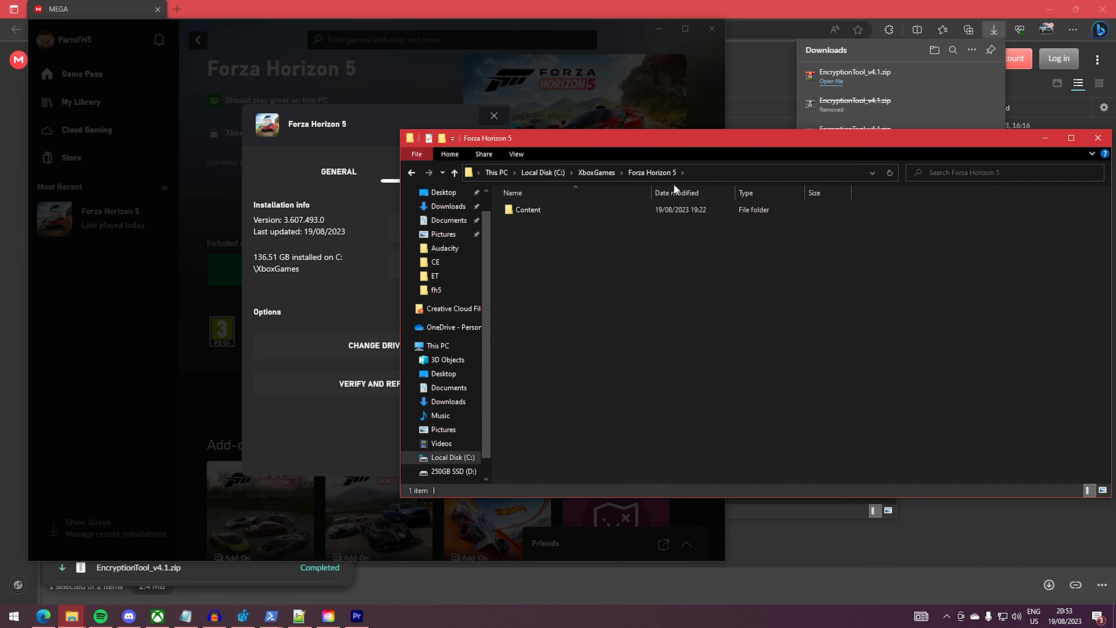
{"action": "double_click", "coordinate": [528, 209]}
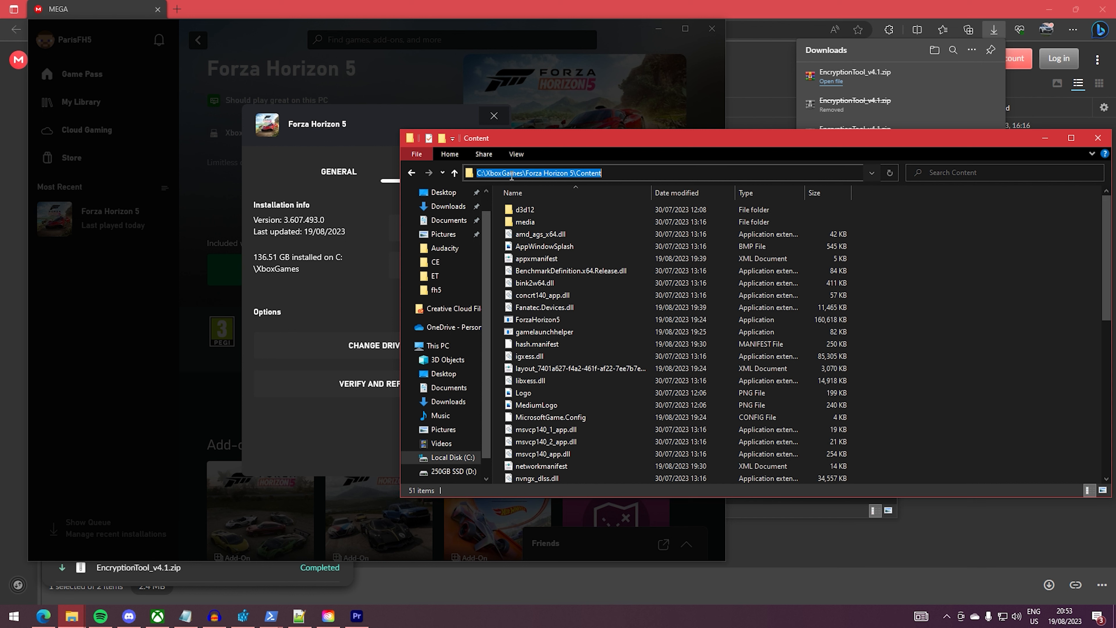
{"action": "mouse_move", "coordinate": [316, 602]}
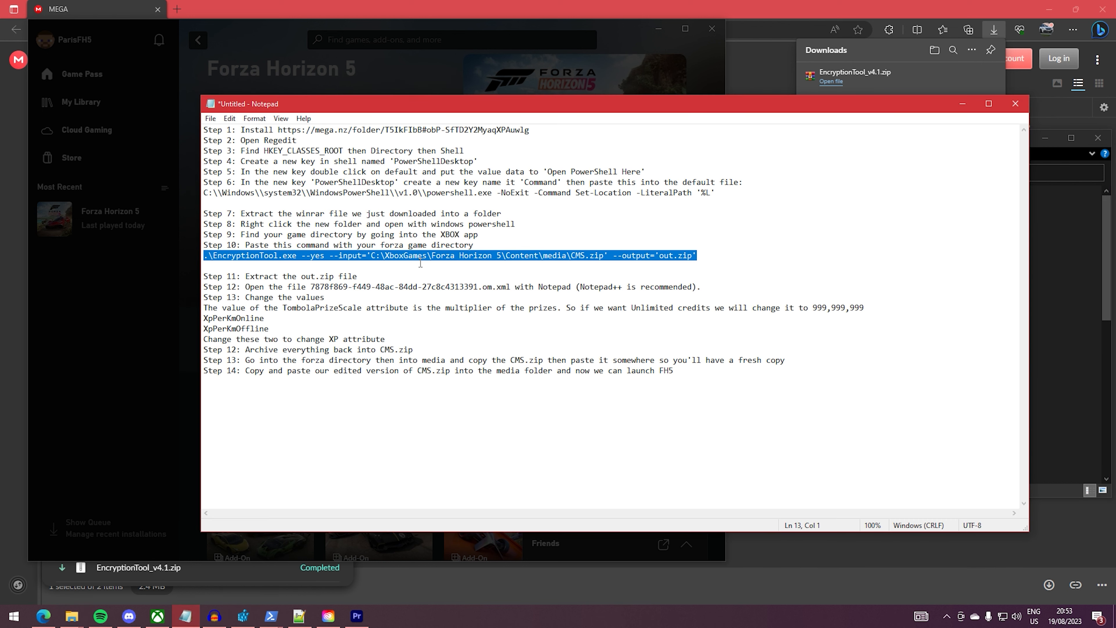
Step: Copy the step-10 EncryptionTool command that decrypts CMS.zip into out.zip and bring PowerShell forward
{"action": "left_click", "coordinate": [574, 255]}
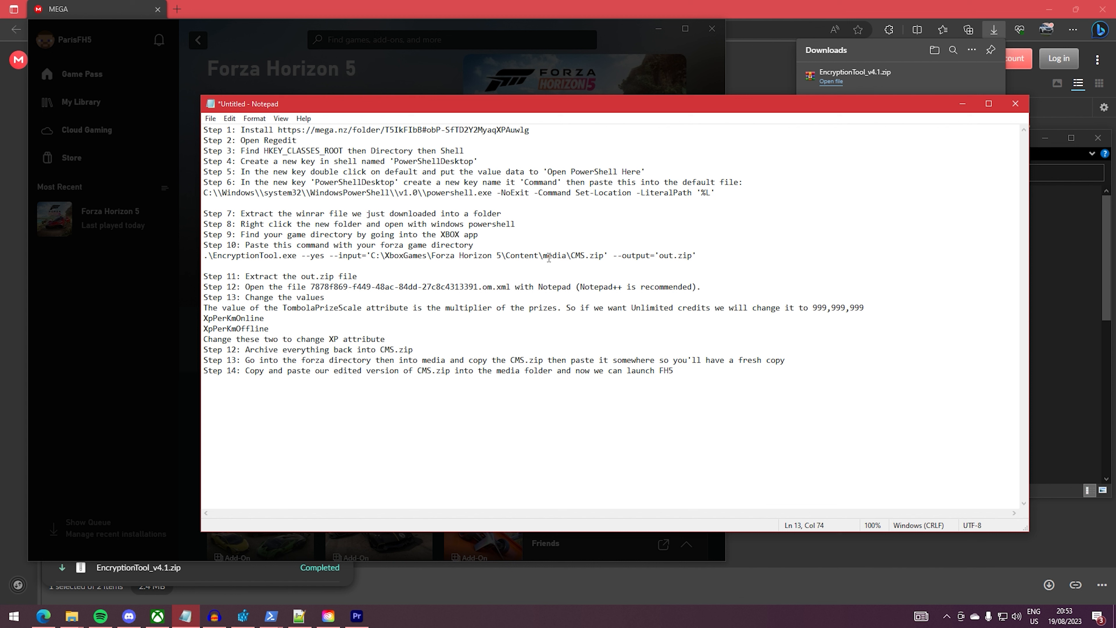
{"action": "left_click_drag", "start_coordinate": [539, 255], "coordinate": [381, 255]}
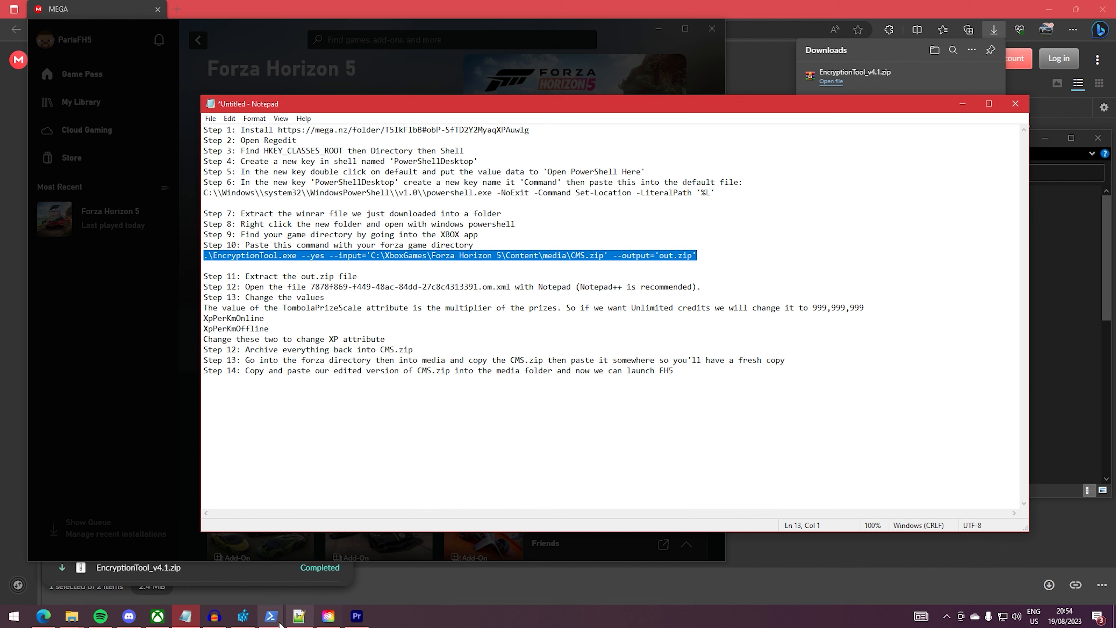
{"action": "left_click", "coordinate": [270, 616]}
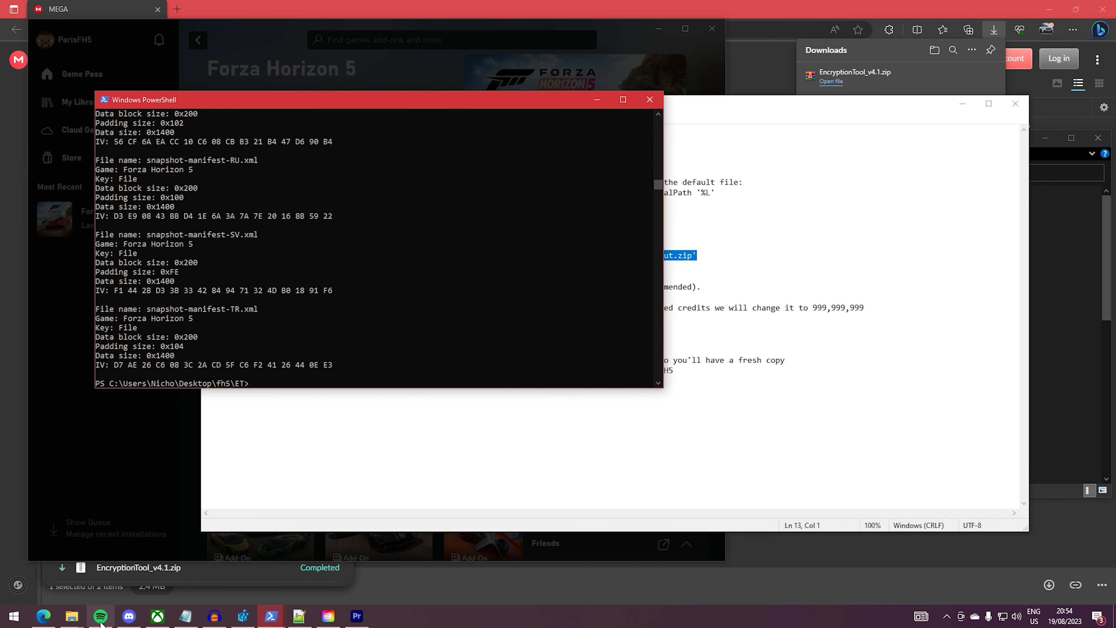
{"action": "mouse_move", "coordinate": [70, 614]}
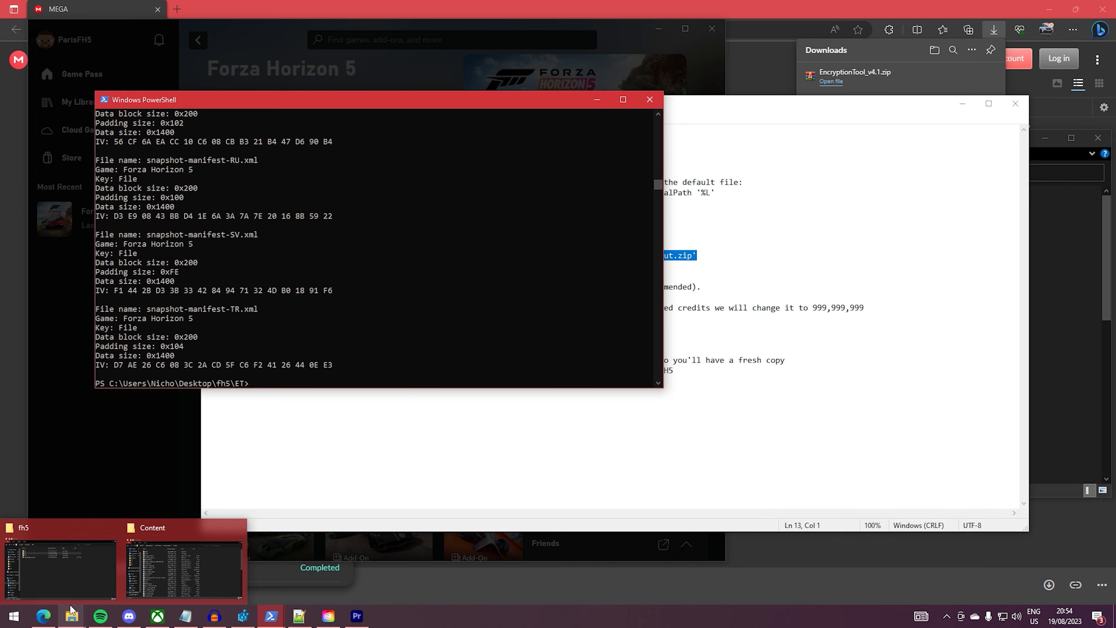
Step: After the decryption run finishes, return to the Content folder window
{"action": "left_click", "coordinate": [182, 567]}
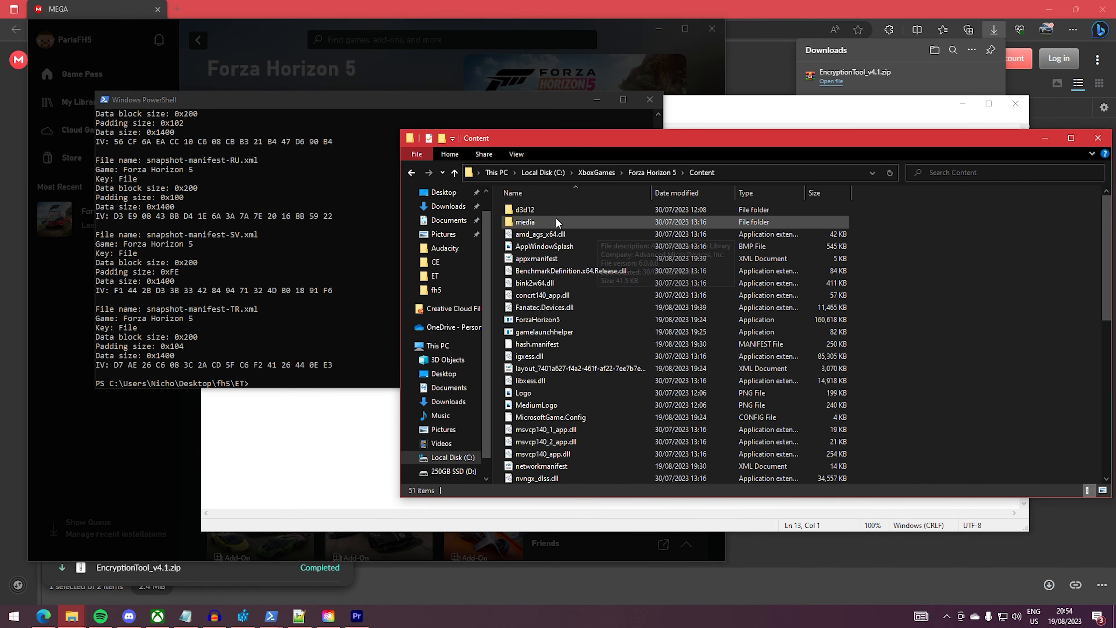
{"action": "mouse_move", "coordinate": [618, 228]}
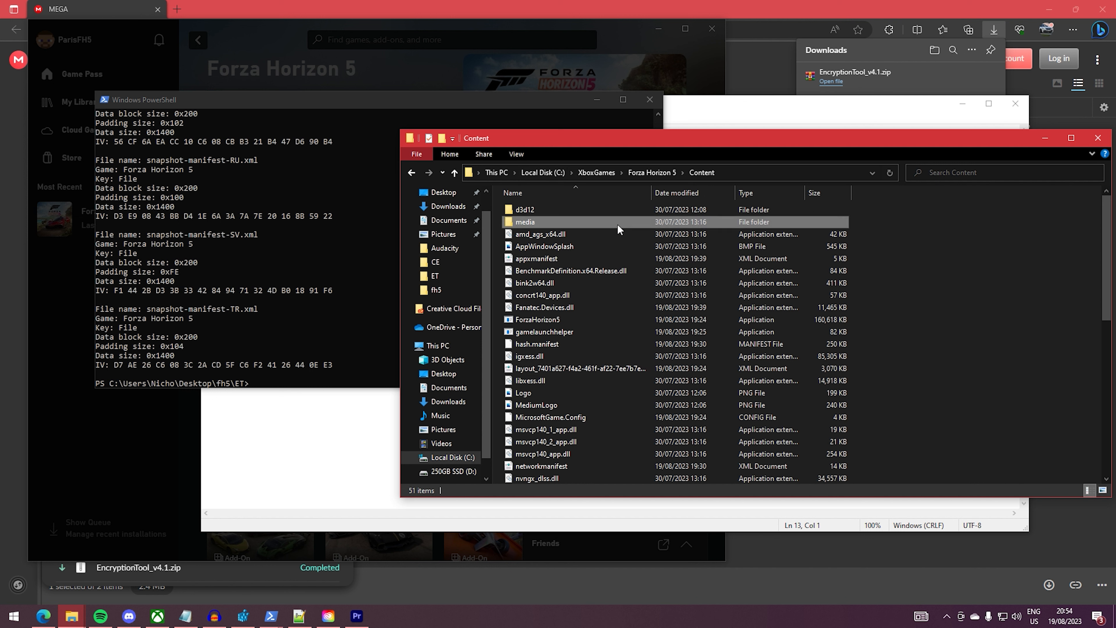
Step: Locate CMS.zip inside the game's Content > media folder, then move to the Desktop folder
{"action": "double_click", "coordinate": [526, 221]}
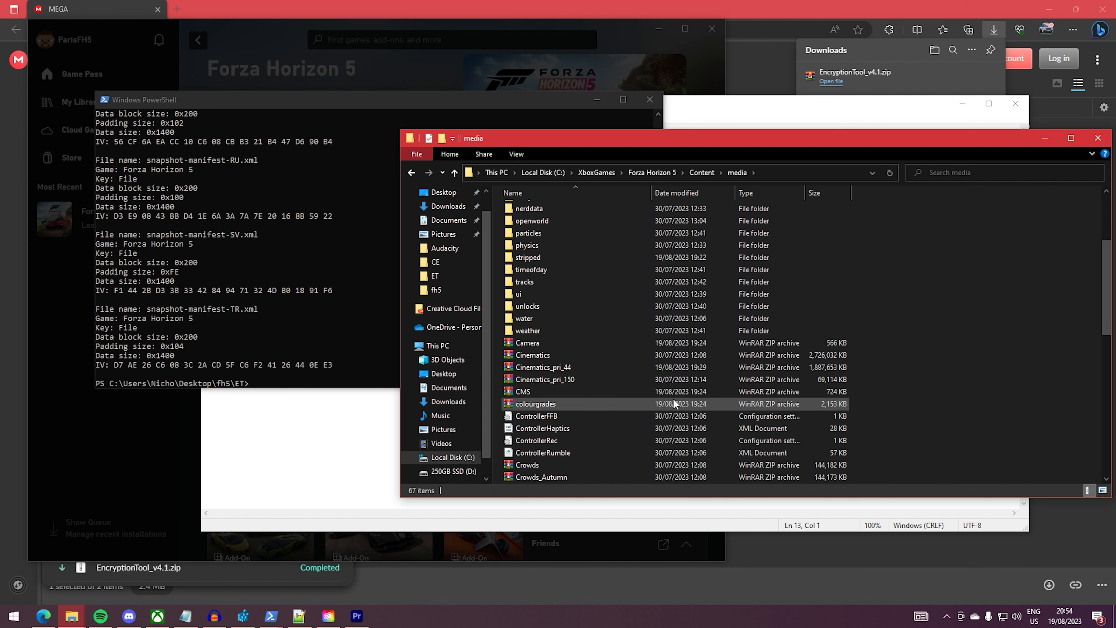
{"action": "left_click", "coordinate": [534, 404]}
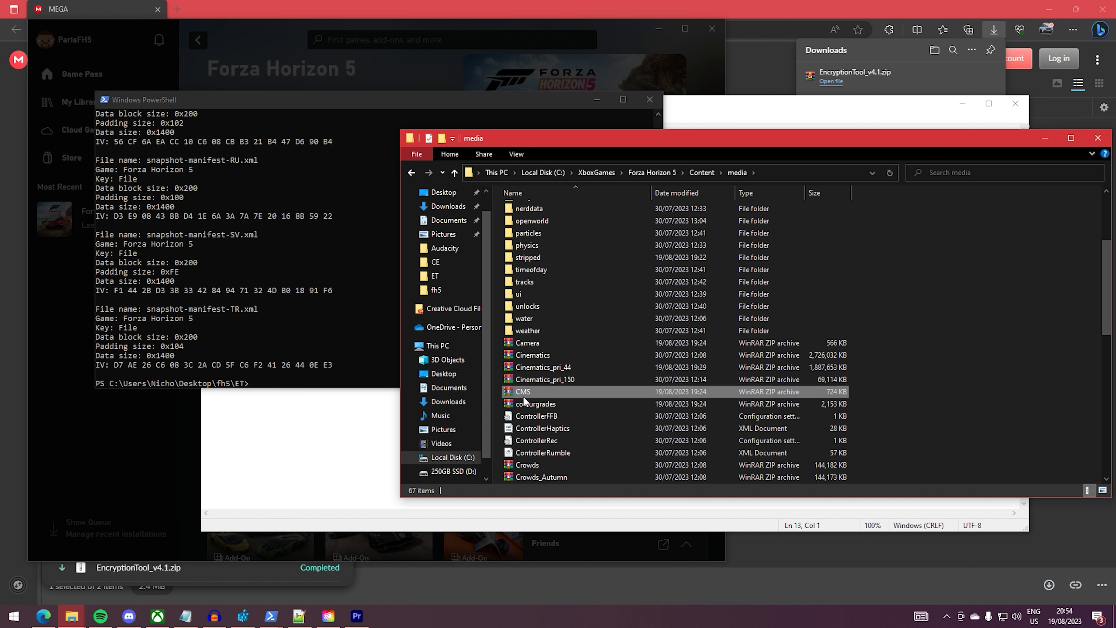
{"action": "left_click", "coordinate": [522, 391]}
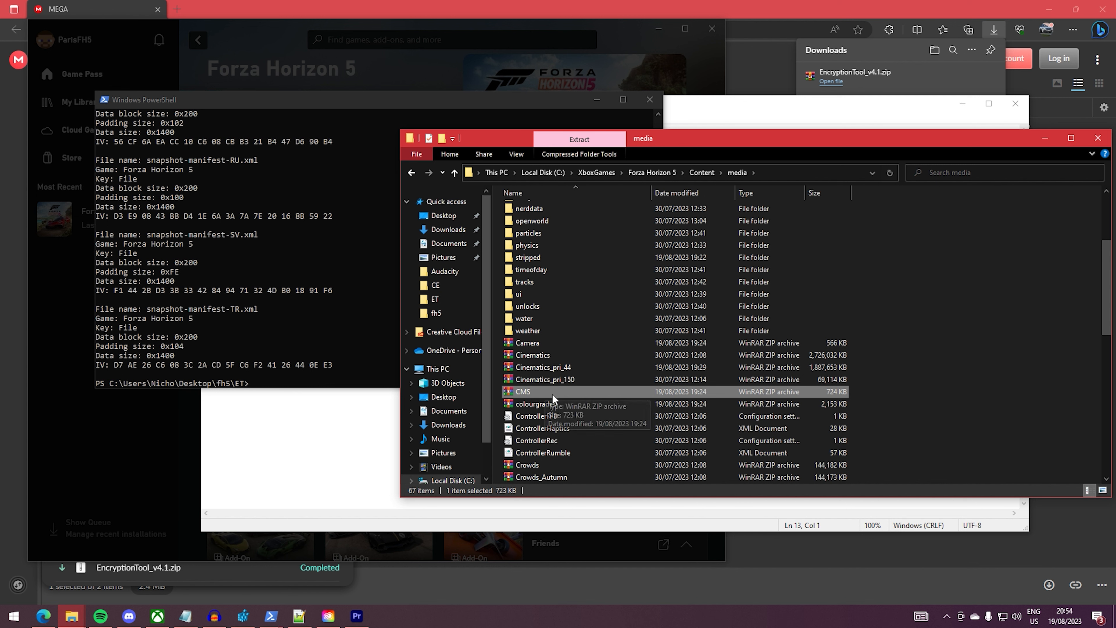
{"action": "mouse_move", "coordinate": [443, 215]}
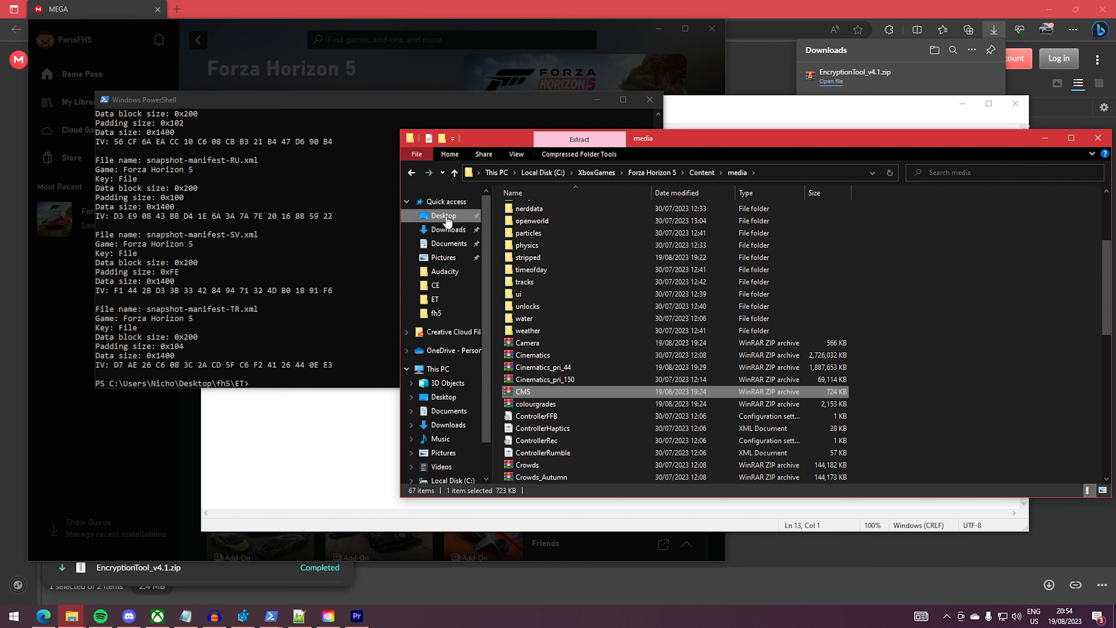
{"action": "left_click", "coordinate": [443, 216]}
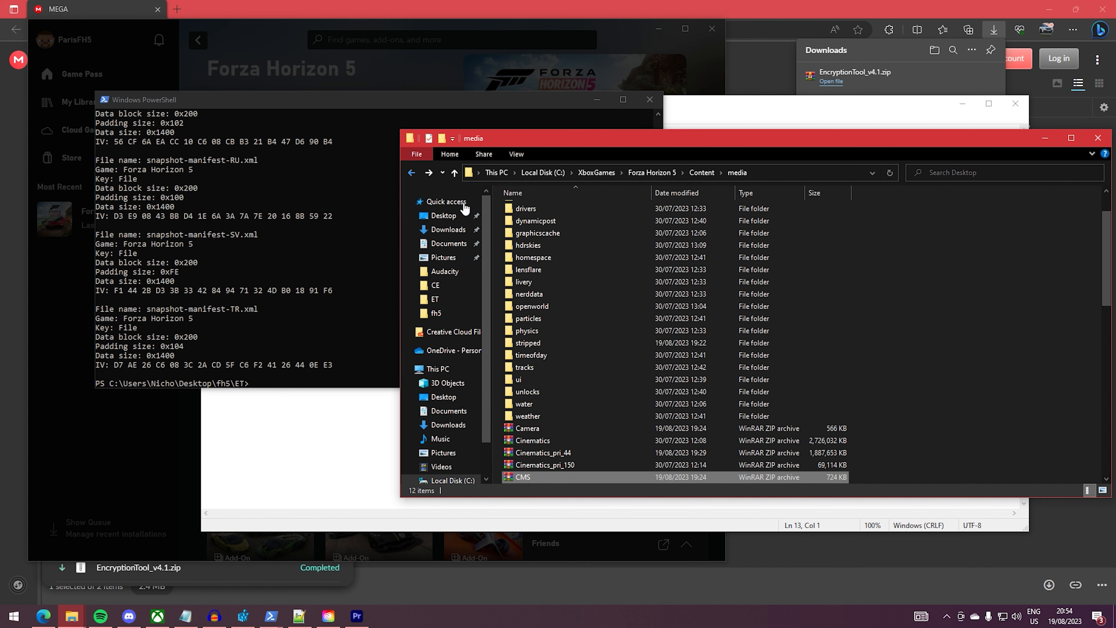
{"action": "left_click", "coordinate": [523, 476]}
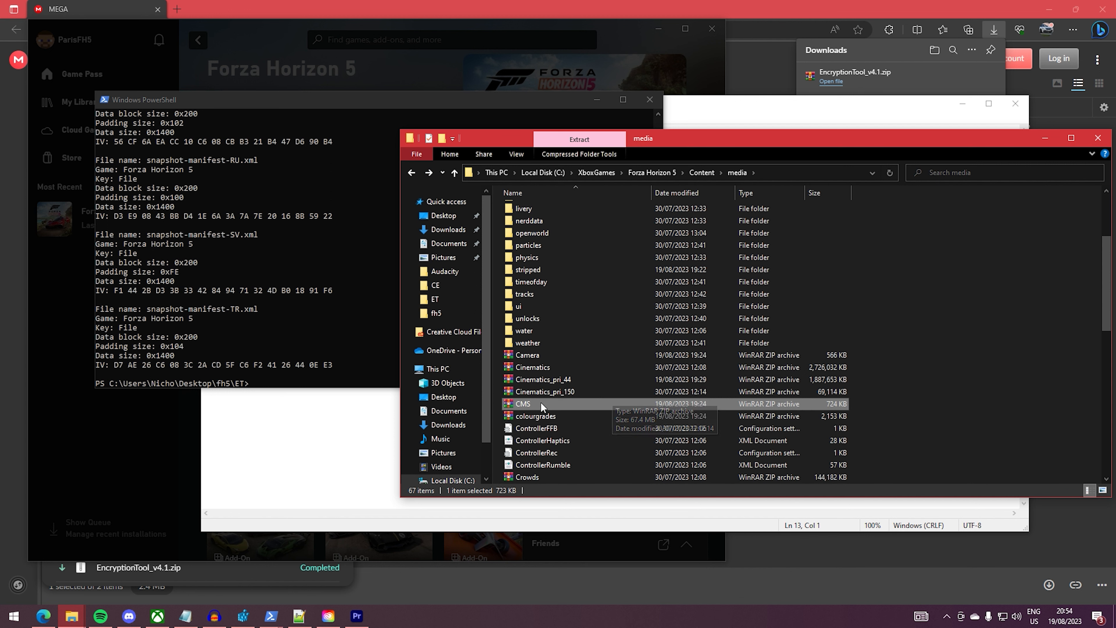
{"action": "mouse_move", "coordinate": [577, 416]}
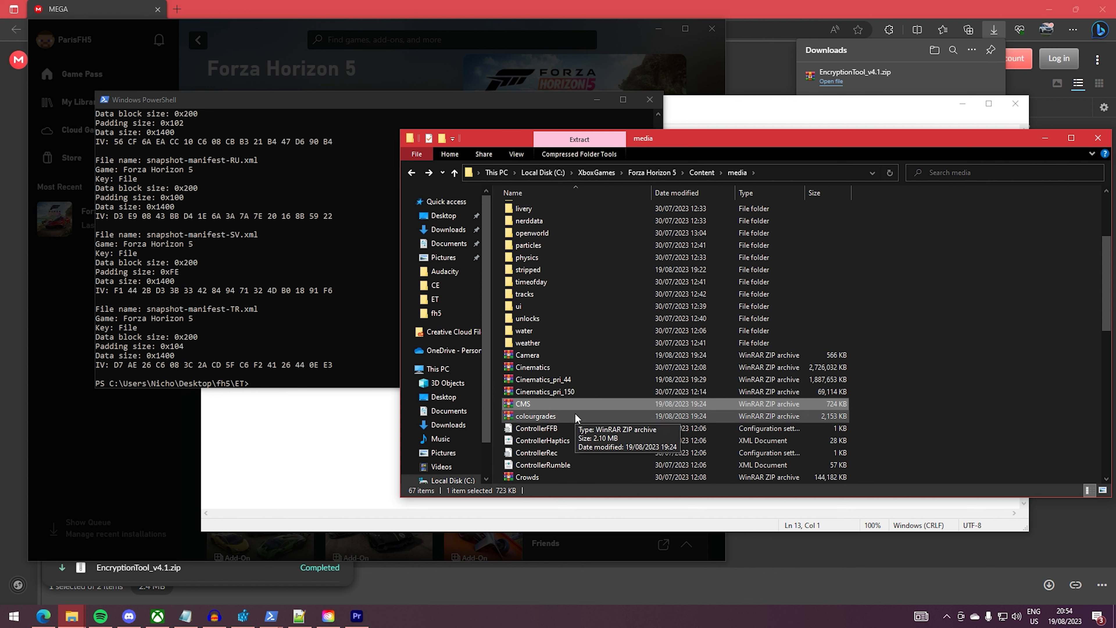
{"action": "mouse_move", "coordinate": [591, 405]}
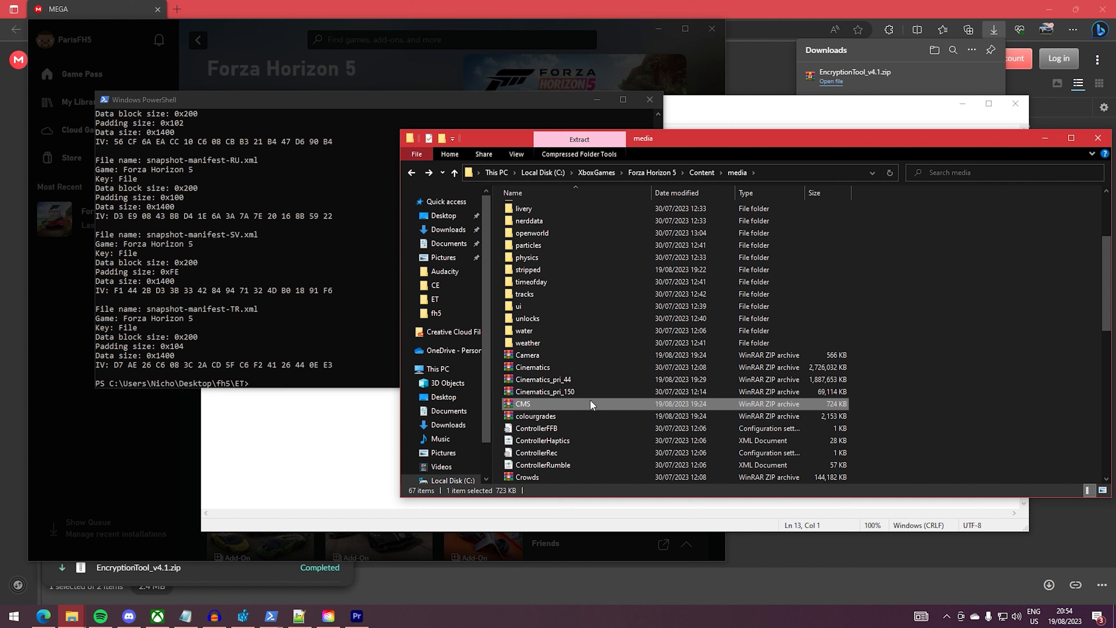
{"action": "mouse_move", "coordinate": [646, 403]}
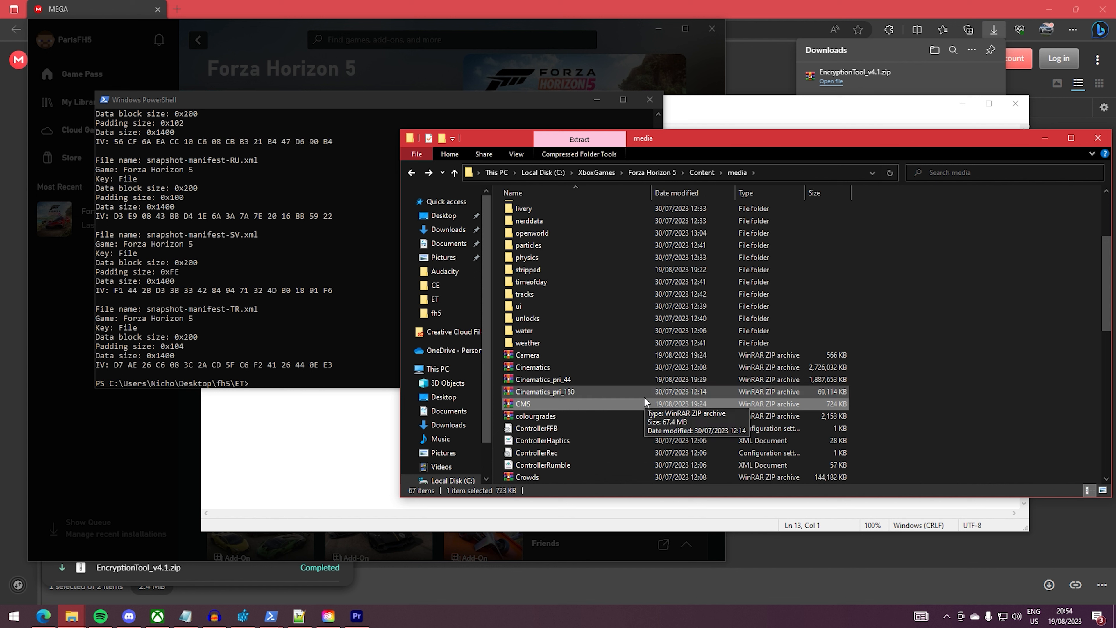
{"action": "mouse_move", "coordinate": [548, 221]}
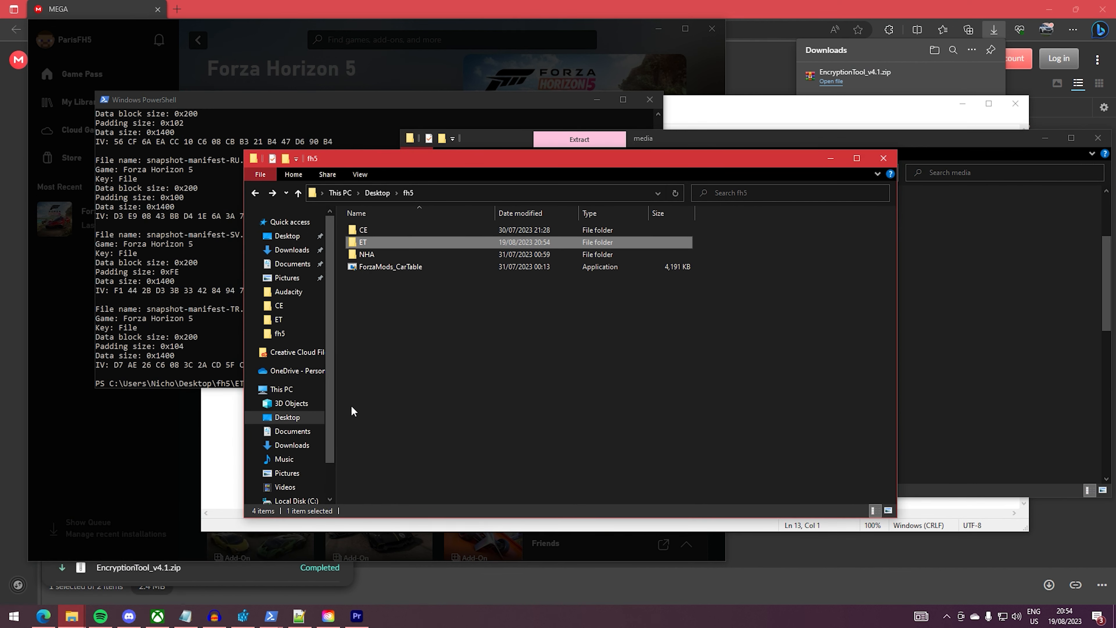
Step: Create a new 'out' folder inside ET and move the decrypted out.zip into it
{"action": "double_click", "coordinate": [363, 242]}
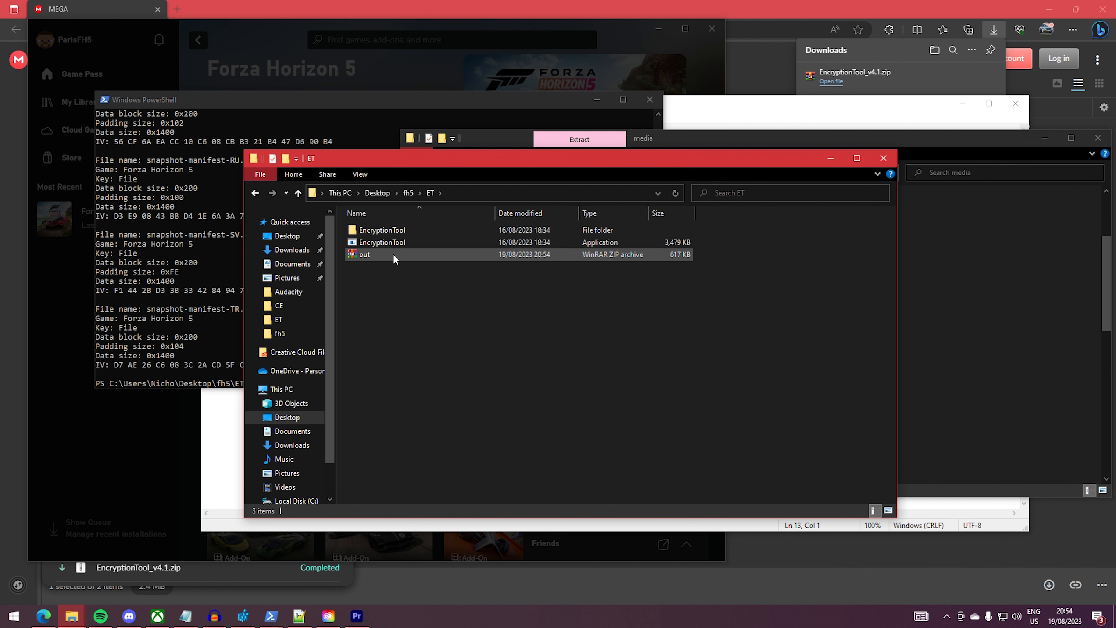
{"action": "right_click", "coordinate": [421, 301]}
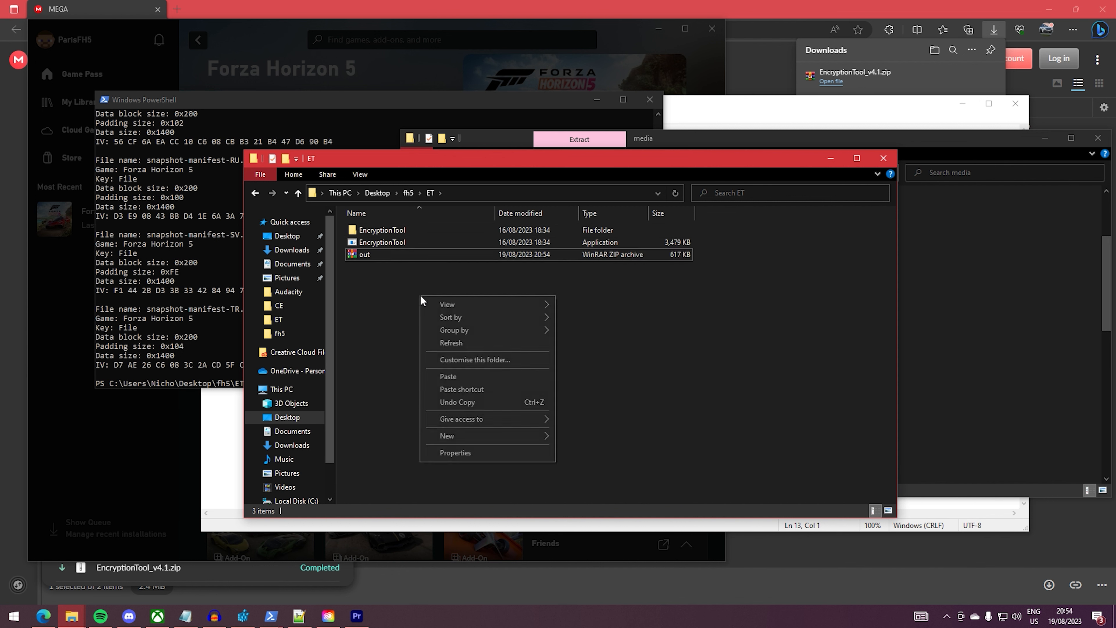
{"action": "left_click", "coordinate": [446, 435]}
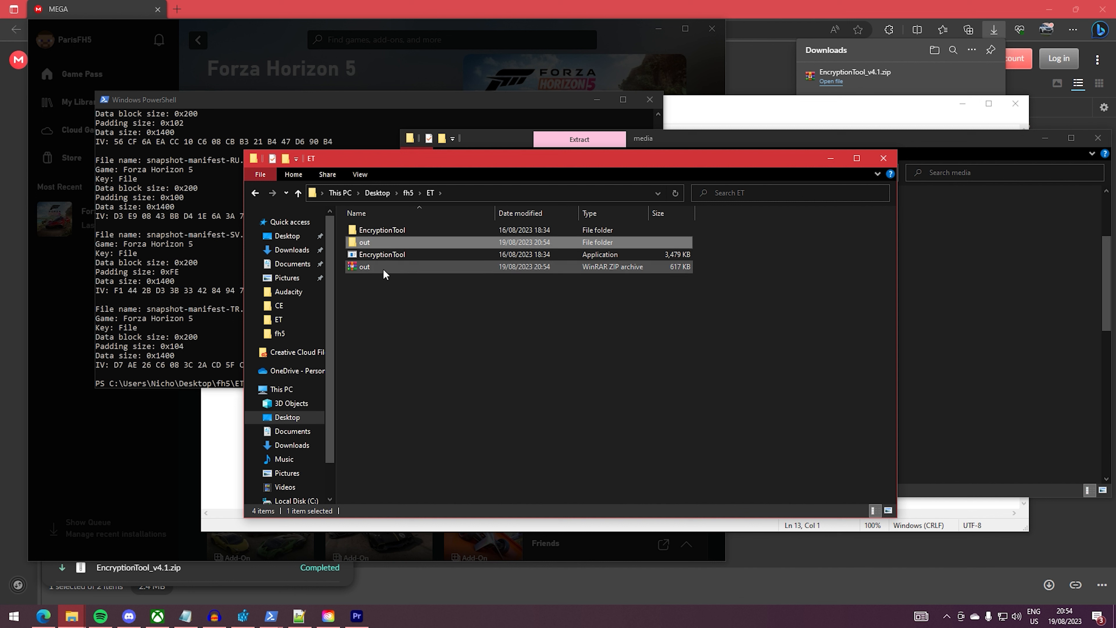
{"action": "right_click", "coordinate": [364, 266]}
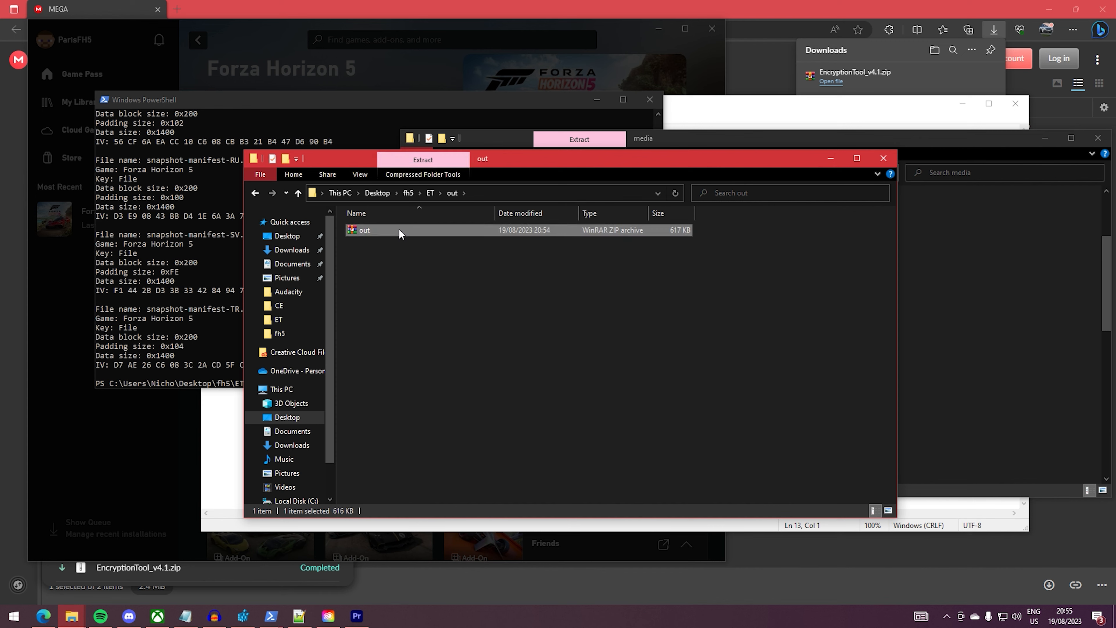
Step: Extract out.zip in the out folder, yielding 279 XML and JSON files
{"action": "double_click", "coordinate": [363, 230]}
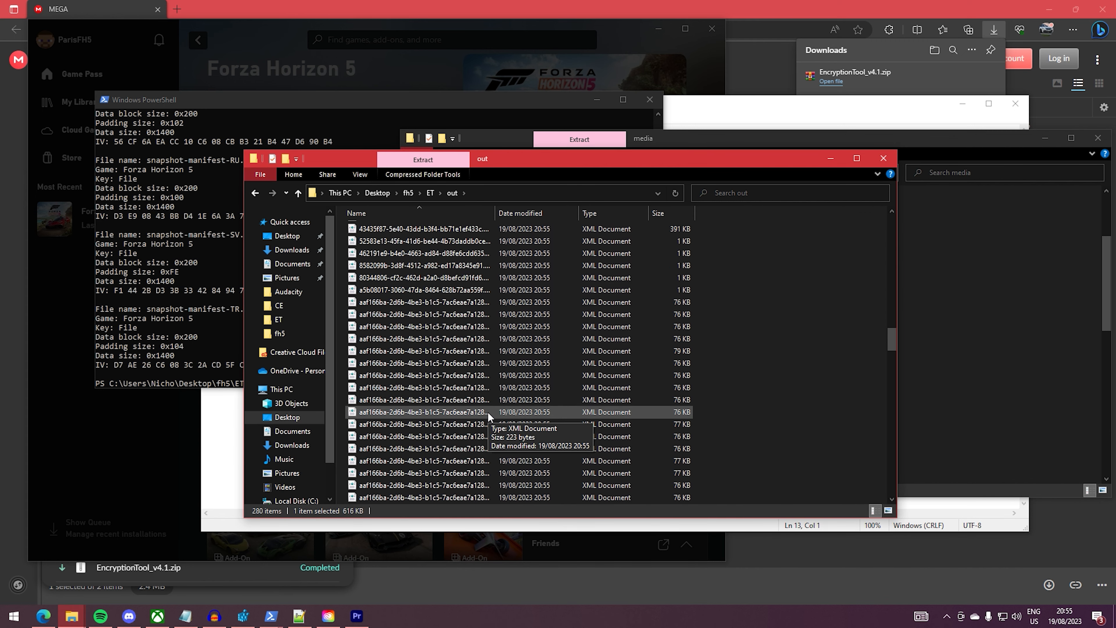
{"action": "scroll", "scroll_direction": "down", "scroll_amount": 3}
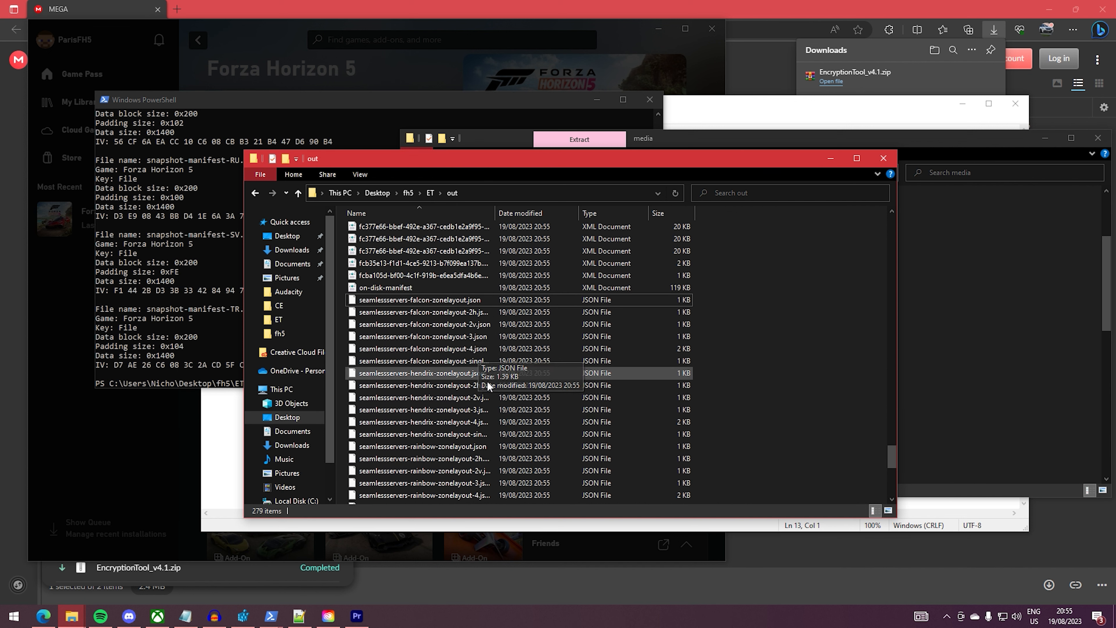
{"action": "scroll", "scroll_direction": "up", "scroll_amount": 3}
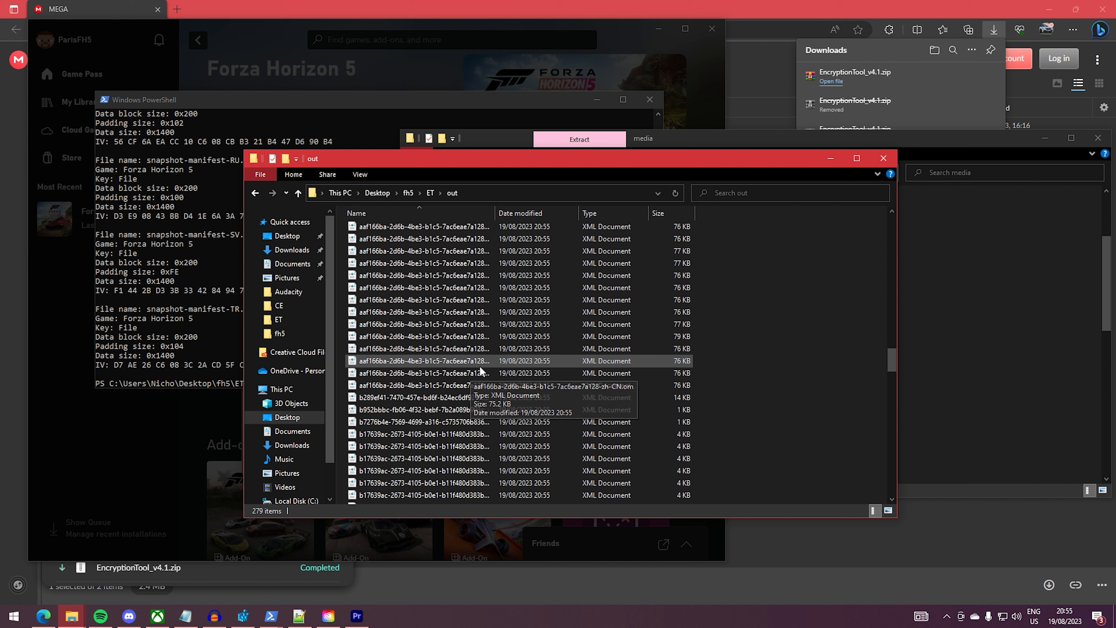
{"action": "scroll", "scroll_direction": "up", "scroll_amount": 3}
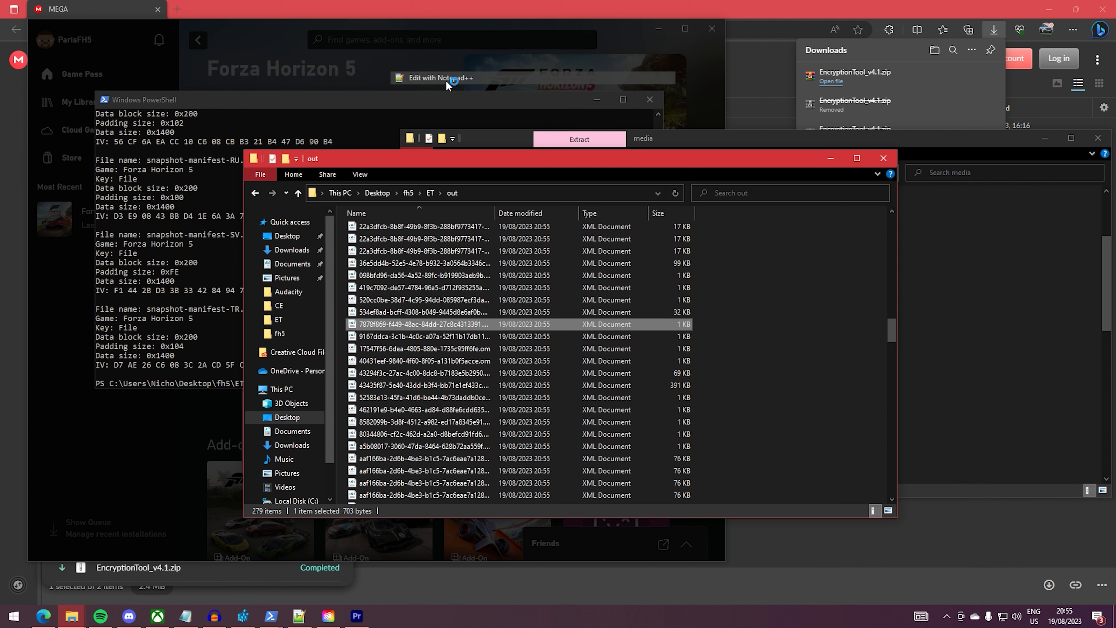
Step: Edit EconomySettings XML in Notepad++ and set TombolaPrizeScale to a long run of 9s
{"action": "left_click", "coordinate": [441, 77]}
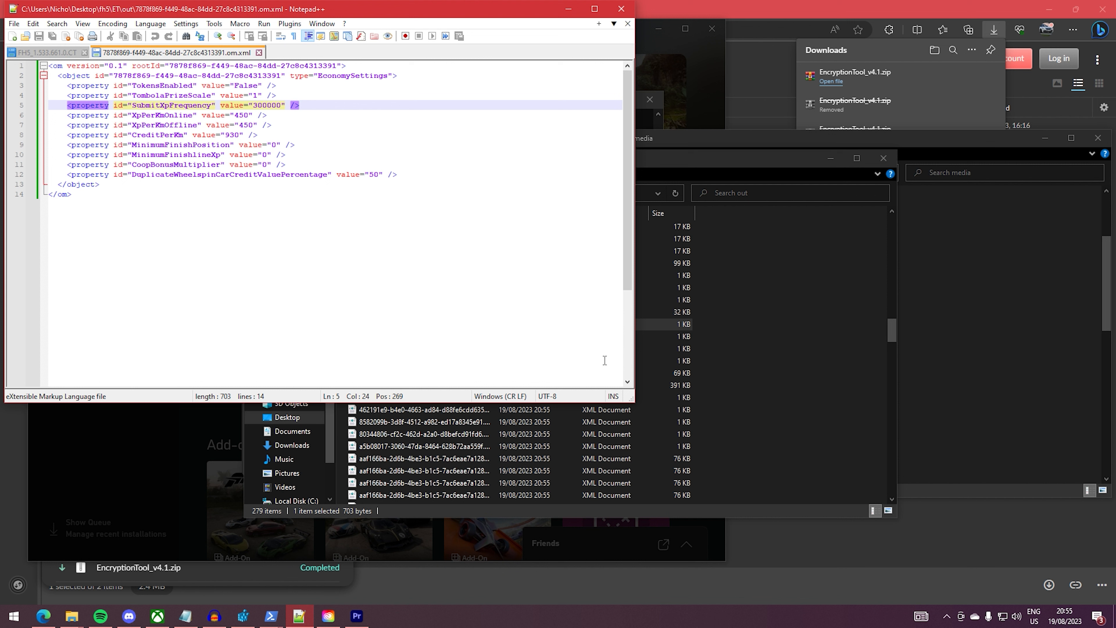
{"action": "mouse_move", "coordinate": [435, 235]}
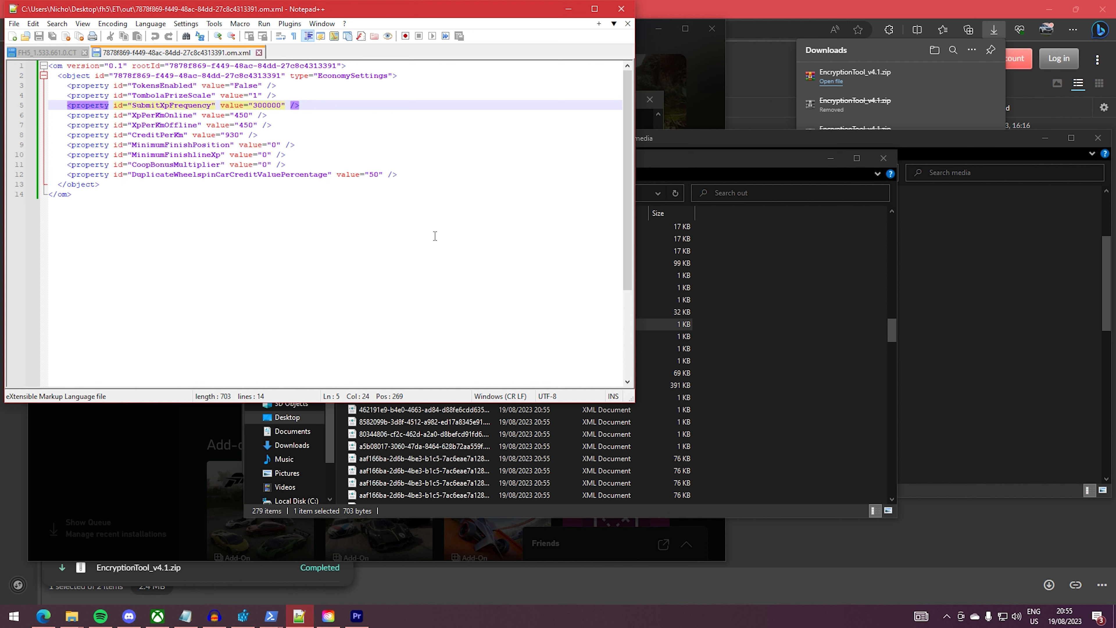
{"action": "left_click", "coordinate": [165, 95]}
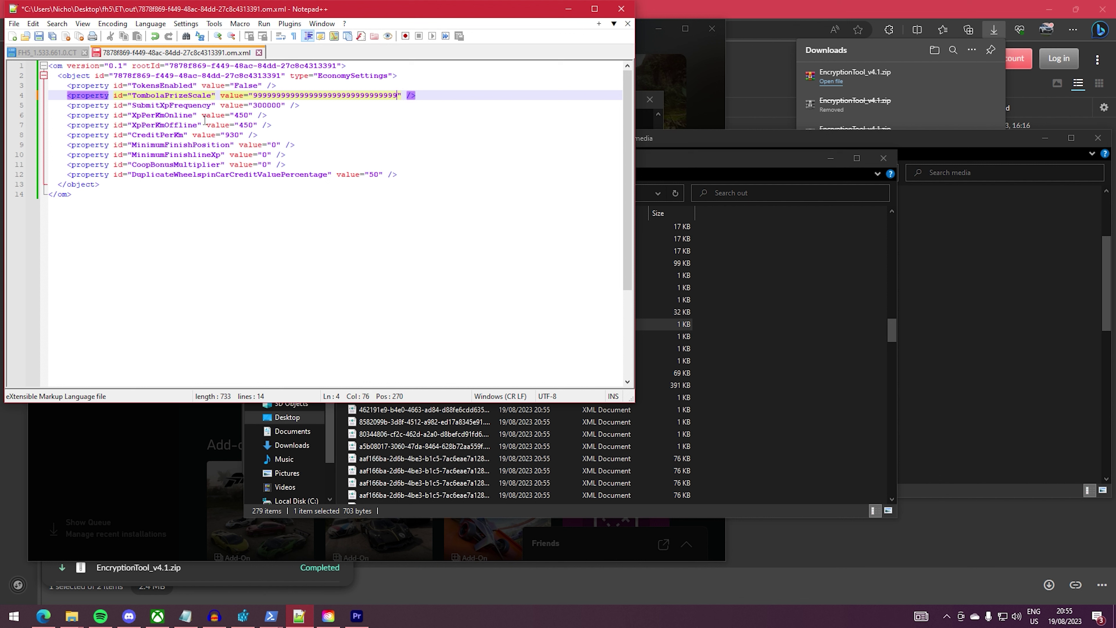
{"action": "mouse_move", "coordinate": [405, 185]}
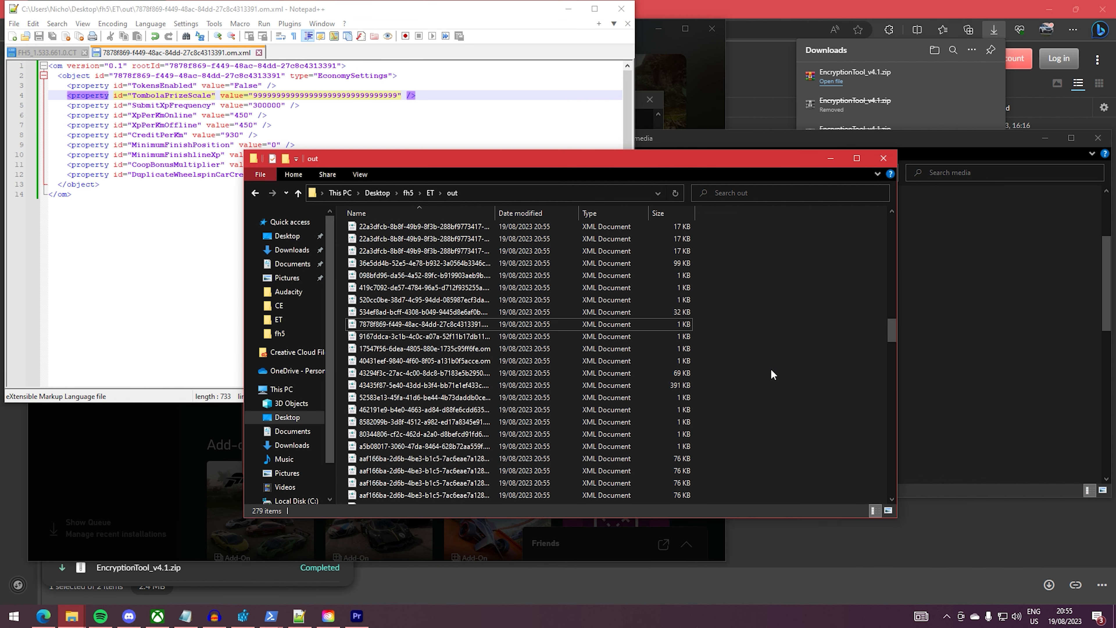
Step: Pack all extracted files into a ZIP-format archive named CMS.zip with WinRAR
{"action": "key", "text": "ctrl+a"}
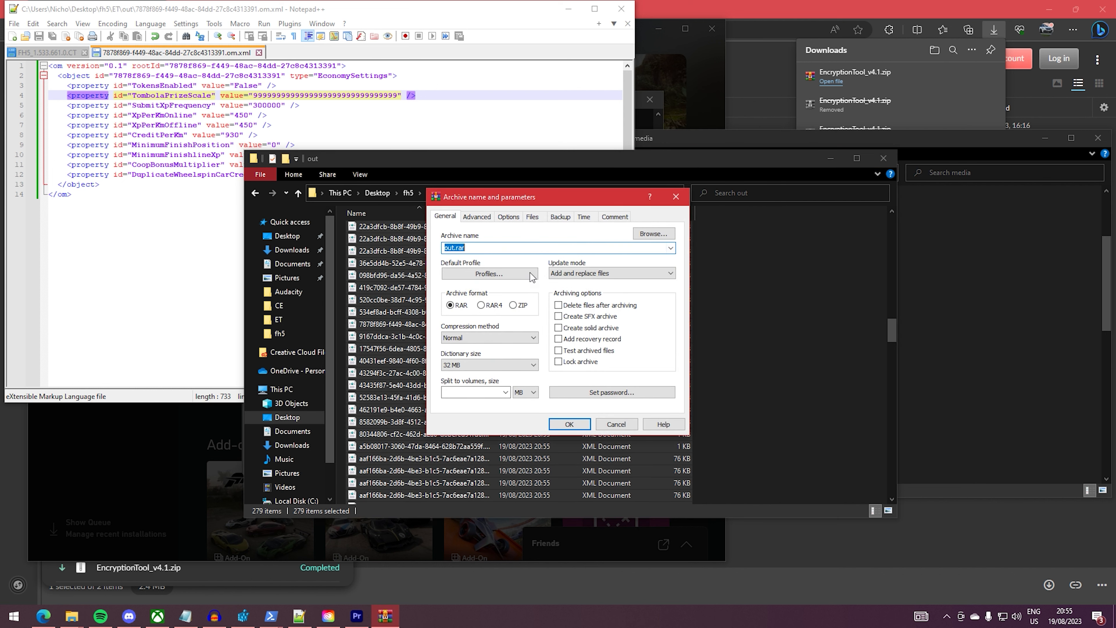
{"action": "left_click", "coordinate": [514, 305]}
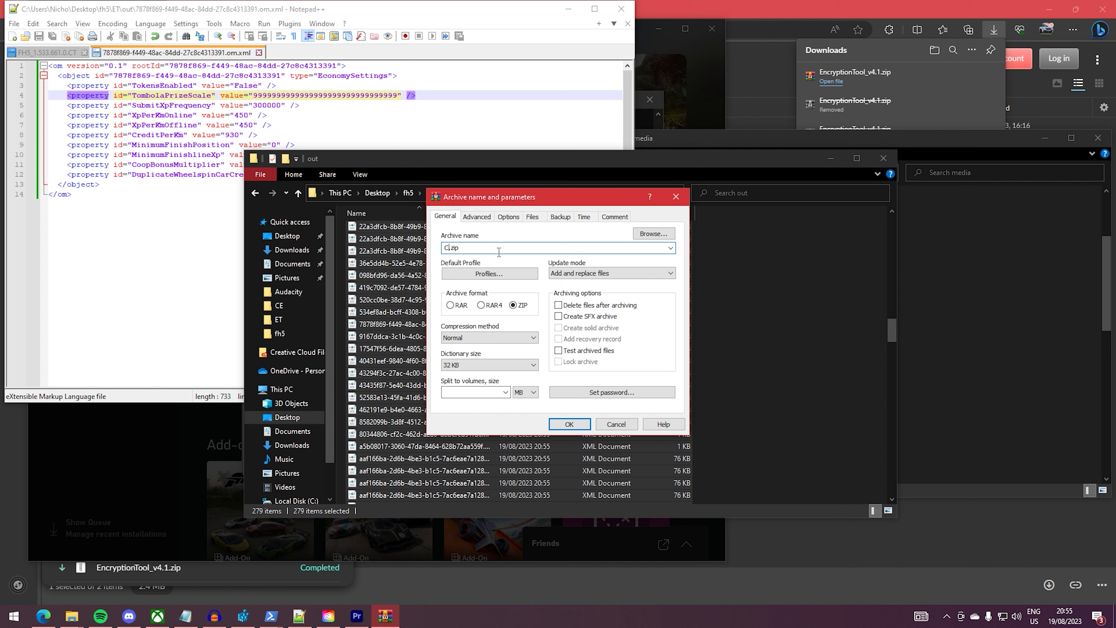
{"action": "left_click", "coordinate": [568, 424]}
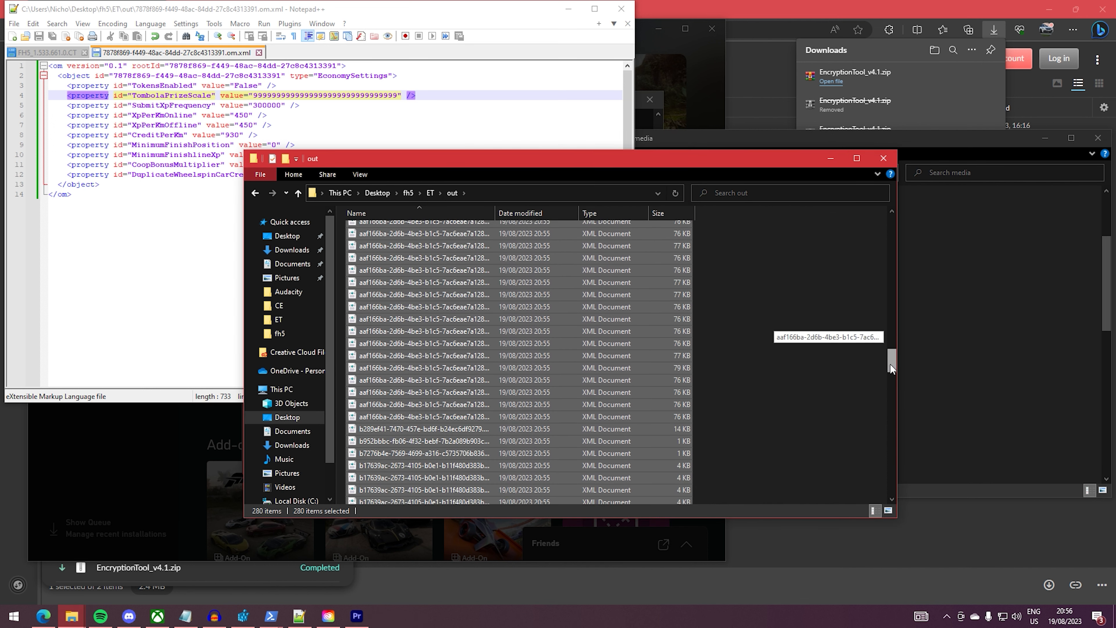
Step: Copy the new CMS.zip into the media folder, replacing the original archive
{"action": "scroll", "scroll_direction": "down", "scroll_amount": 3}
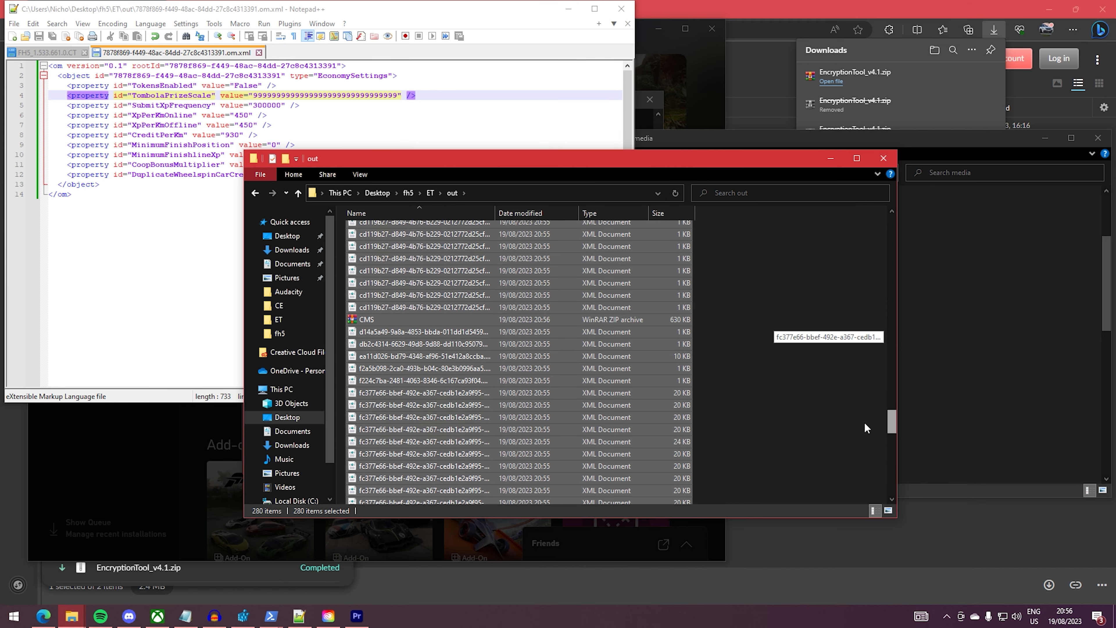
{"action": "left_click", "coordinate": [367, 319]}
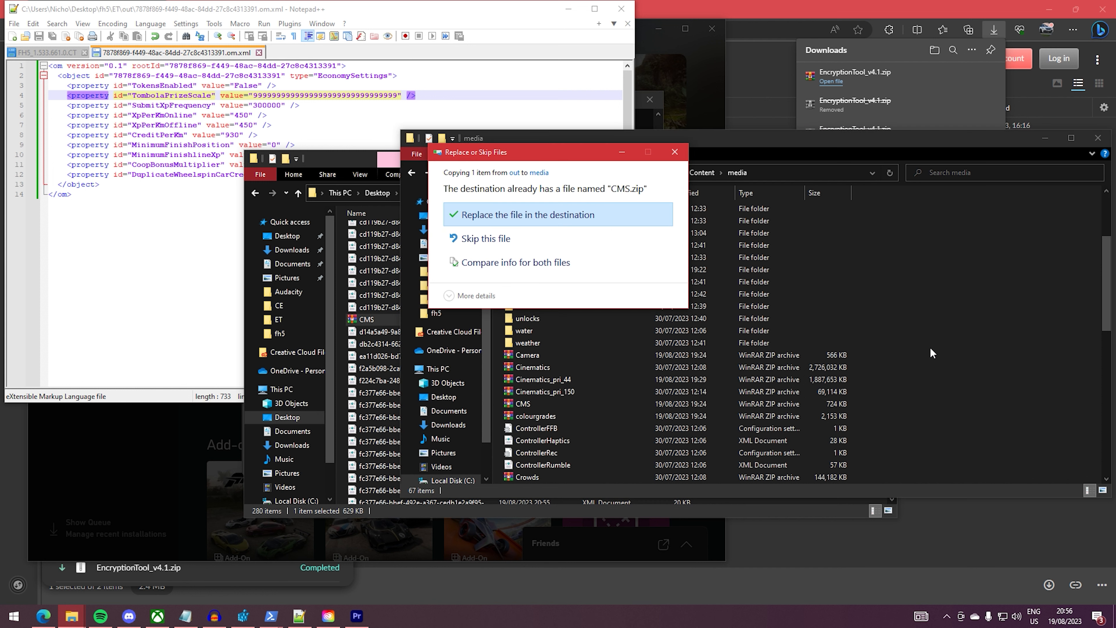
{"action": "left_click", "coordinate": [527, 214]}
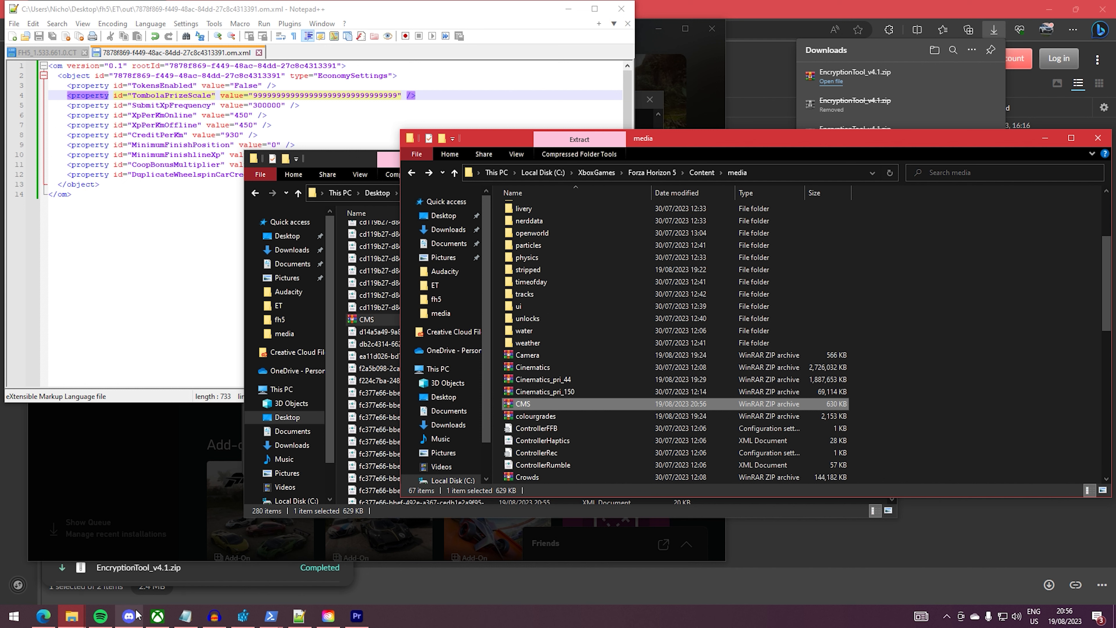
{"action": "mouse_move", "coordinate": [562, 411]}
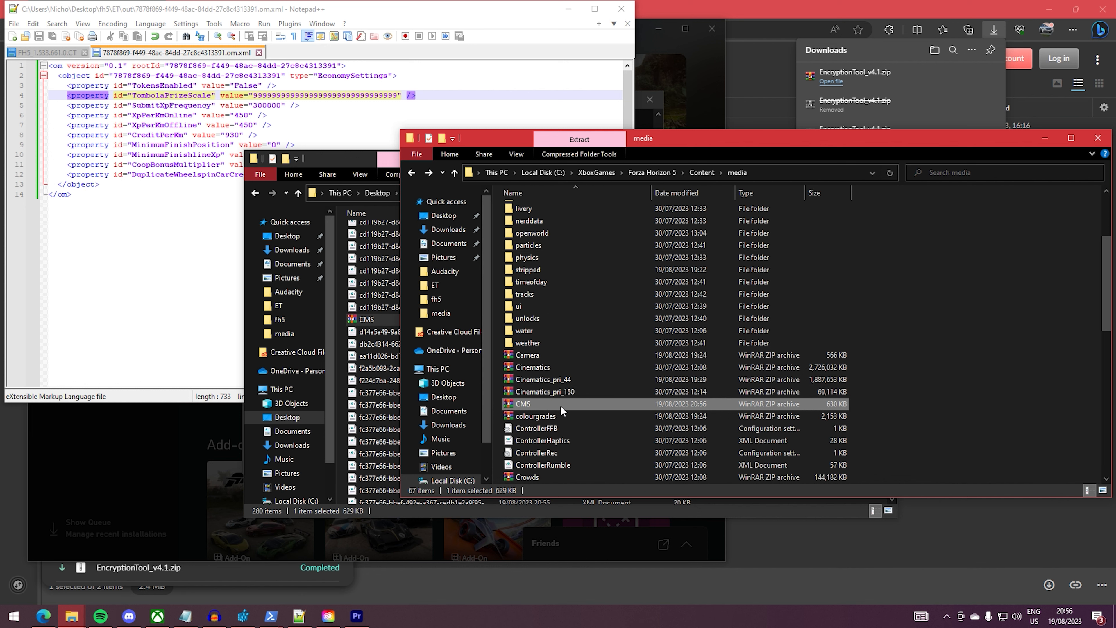
Step: Launch Forza Horizon 5 from Xbox and open a Super Wheelspin showing 999,999,999-credit prizes
{"action": "left_click", "coordinate": [157, 616]}
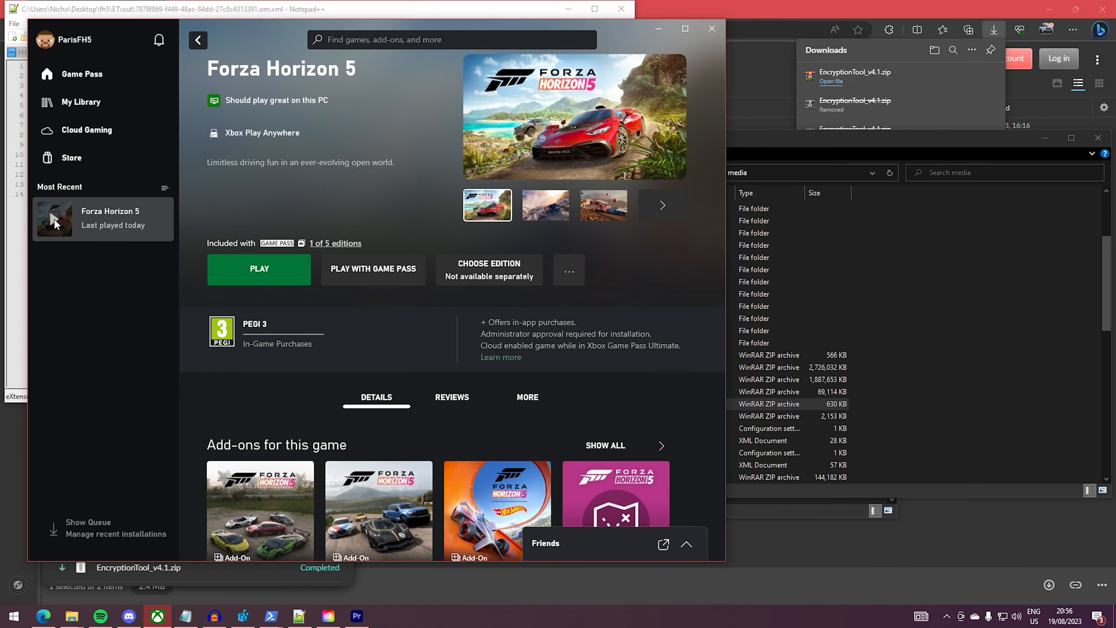
{"action": "left_click", "coordinate": [258, 269]}
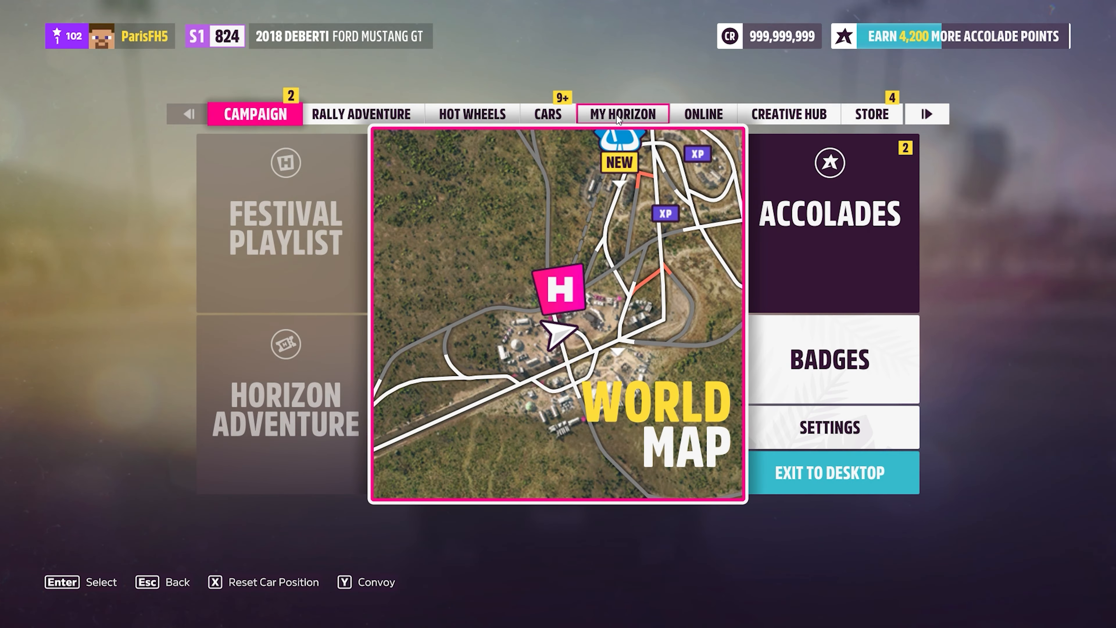
{"action": "left_click", "coordinate": [621, 114]}
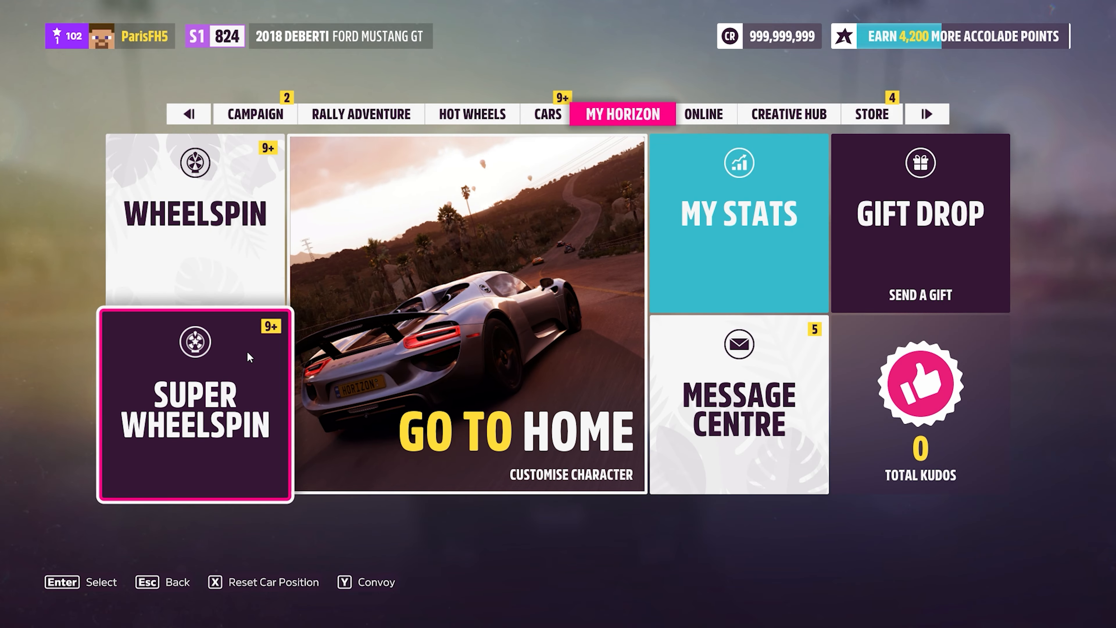
{"action": "left_click", "coordinate": [194, 405]}
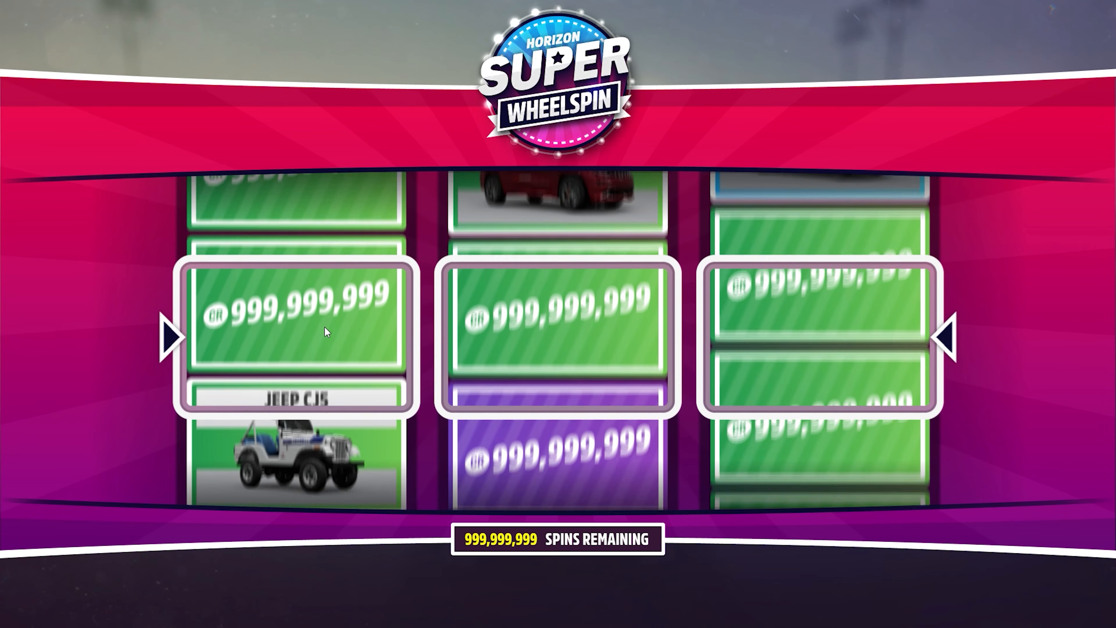